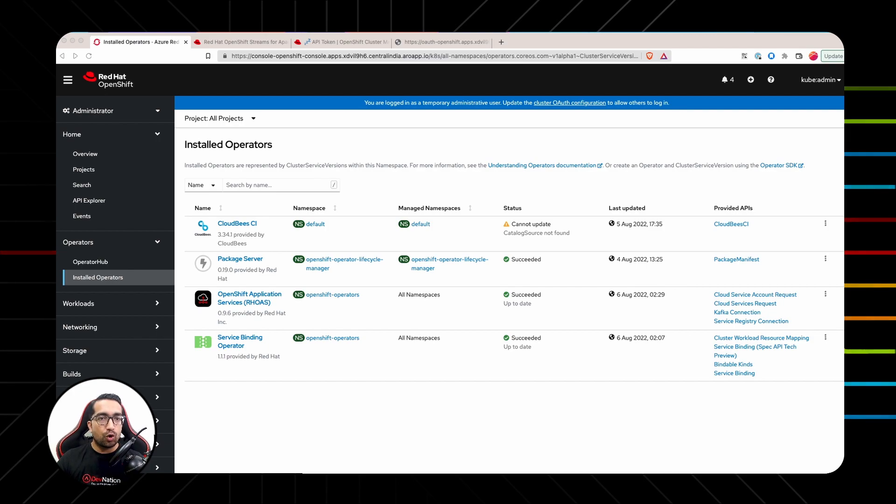
{"action": "mouse_move", "coordinate": [255, 286]}
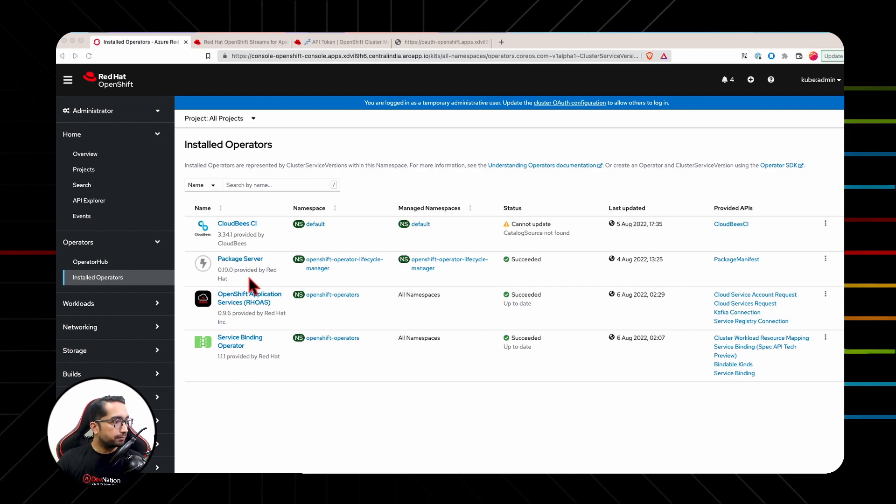
- View the Package Server operator details, then switch to the devnation Kafka instance tab
{"action": "left_click", "coordinate": [240, 258]}
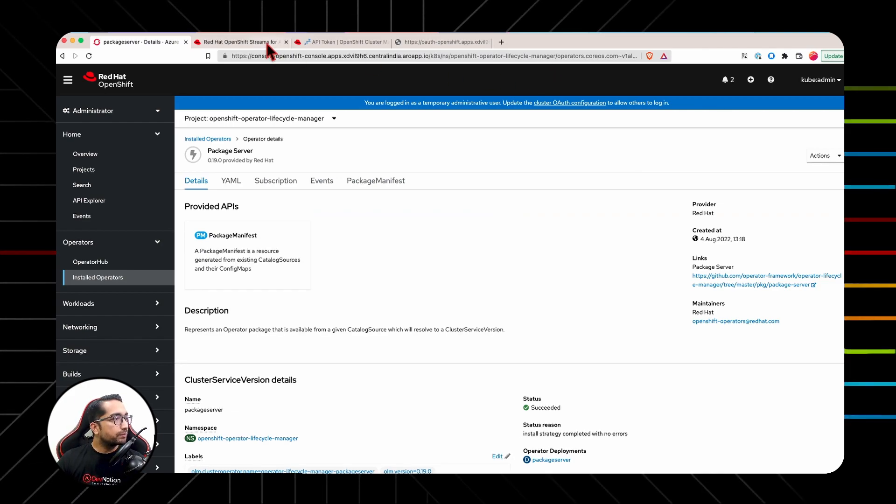
{"action": "left_click", "coordinate": [240, 41]}
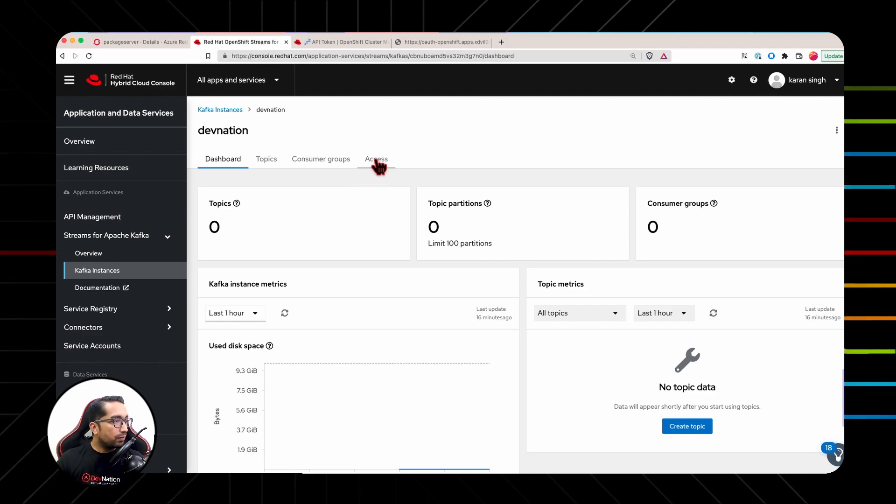
- Open devnation's Access tab, start managing access, and choose All accounts as the account
{"action": "left_click", "coordinate": [376, 158]}
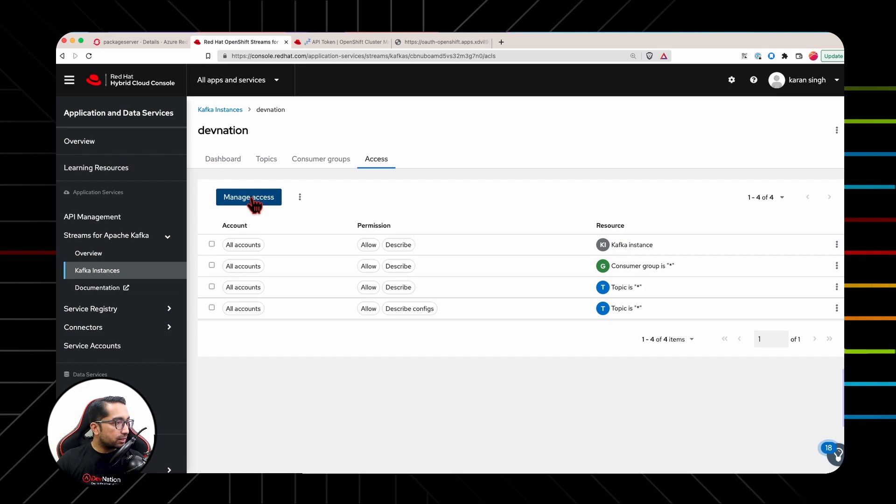
{"action": "left_click", "coordinate": [248, 196]}
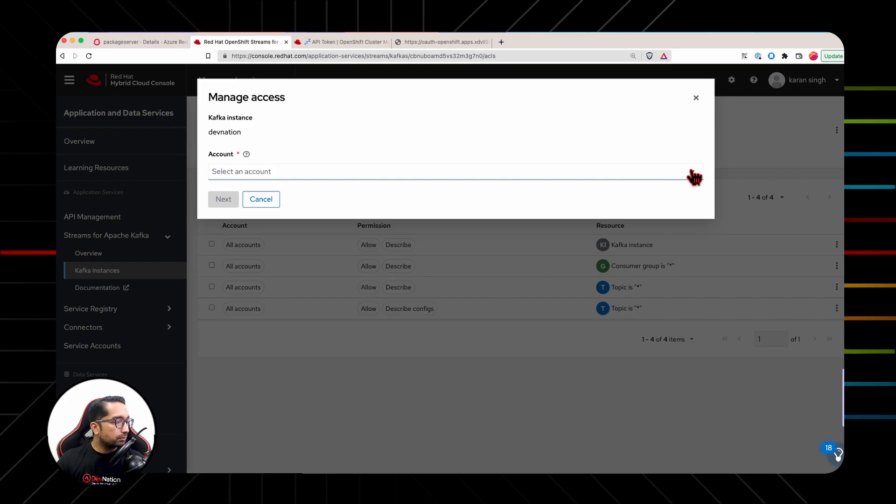
{"action": "left_click", "coordinate": [446, 172]}
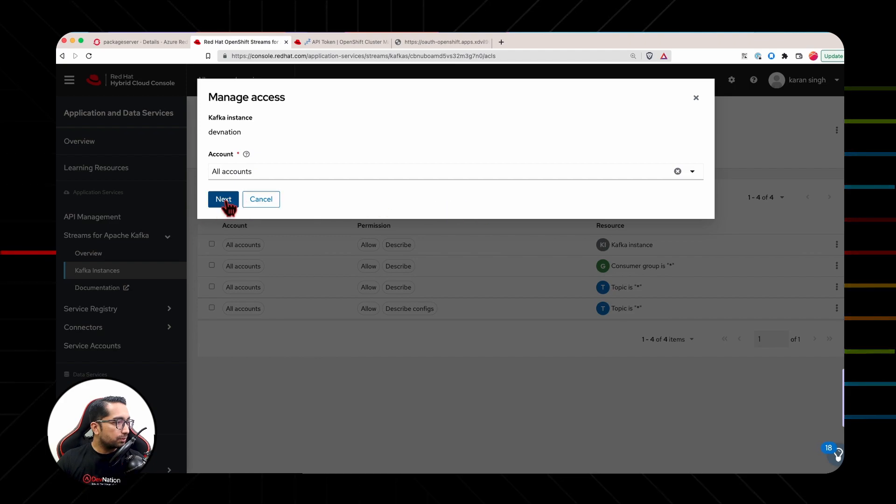
- Add 'Consume from a topic' and 'Produce to a topic' permissions for All accounts
{"action": "left_click", "coordinate": [223, 199]}
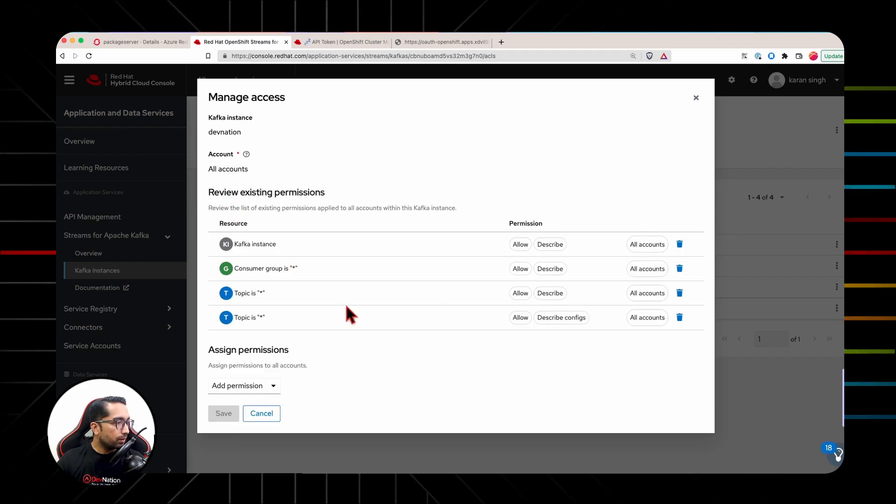
{"action": "mouse_move", "coordinate": [278, 391]}
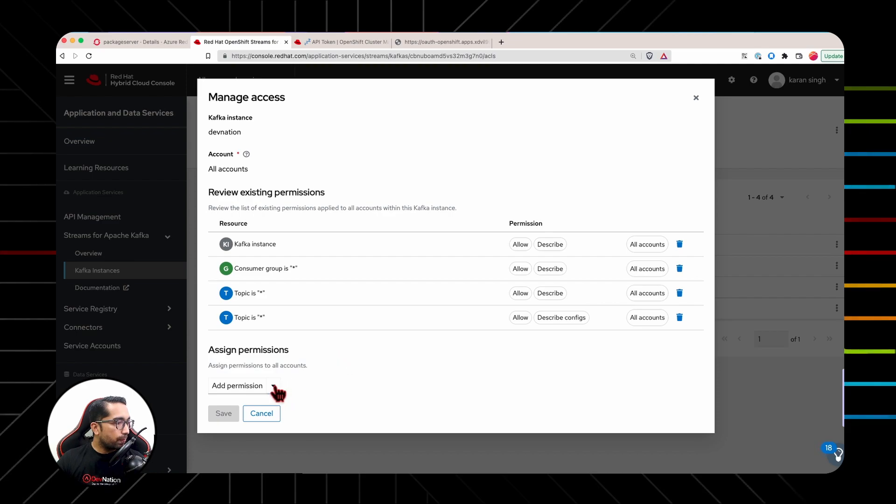
{"action": "left_click", "coordinate": [273, 386]}
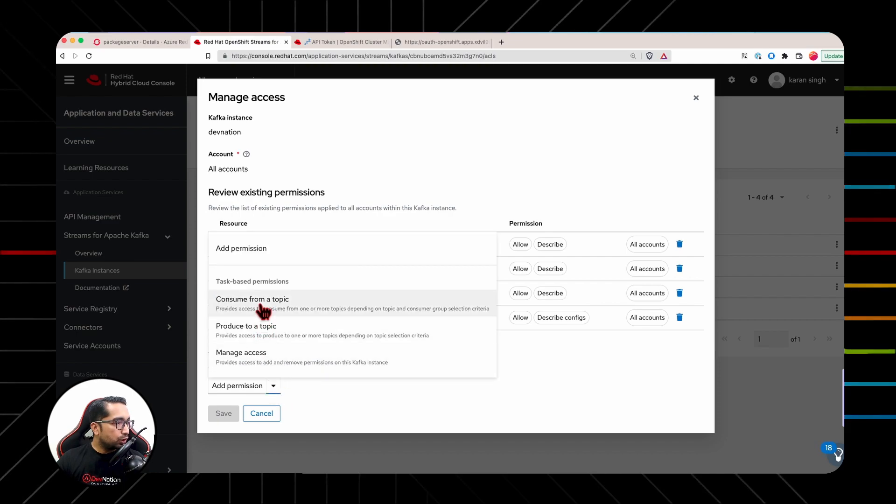
{"action": "left_click", "coordinate": [252, 299]}
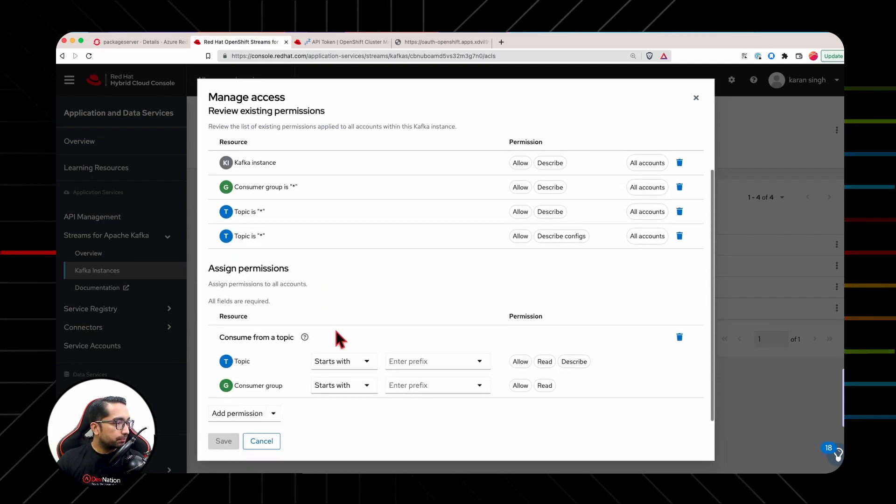
{"action": "left_click", "coordinate": [237, 413]}
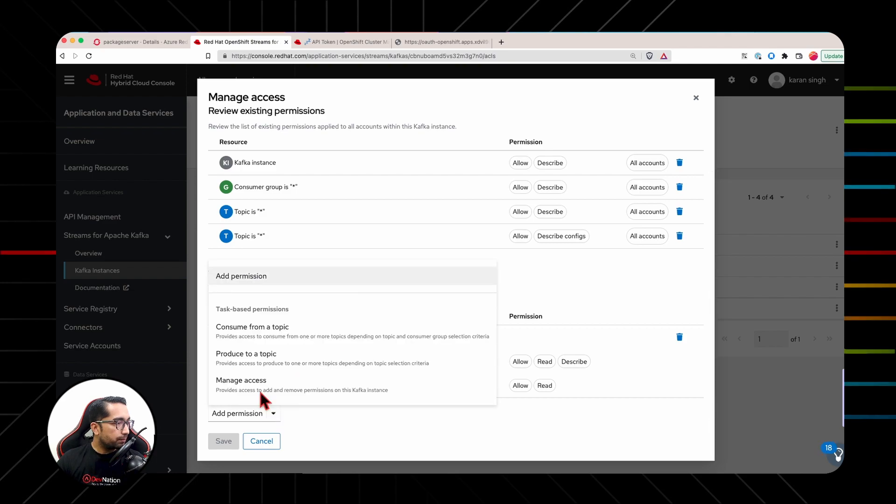
{"action": "left_click", "coordinate": [252, 326]}
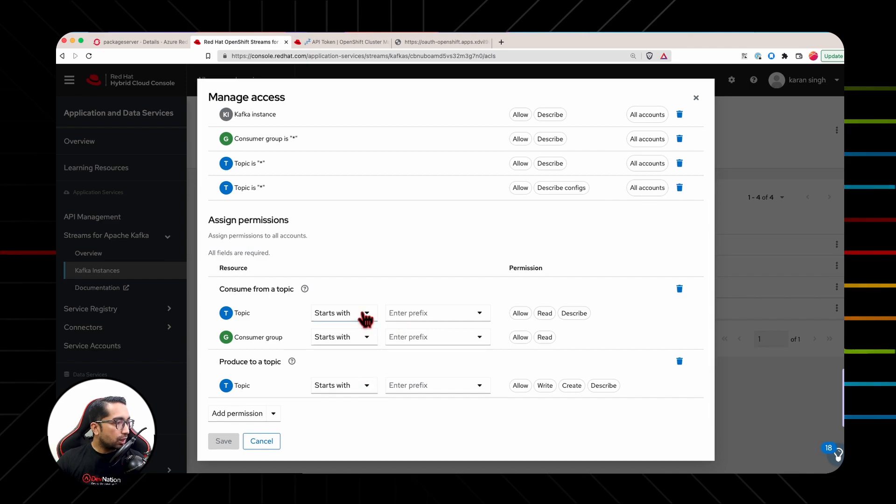
- Match topics and consumer group exactly by '*' and save the permissions
{"action": "left_click", "coordinate": [342, 312]}
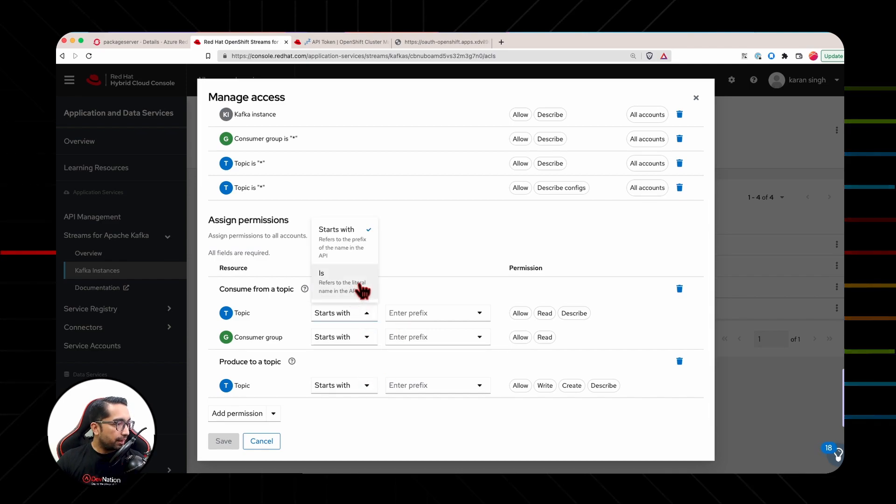
{"action": "left_click", "coordinate": [321, 273]}
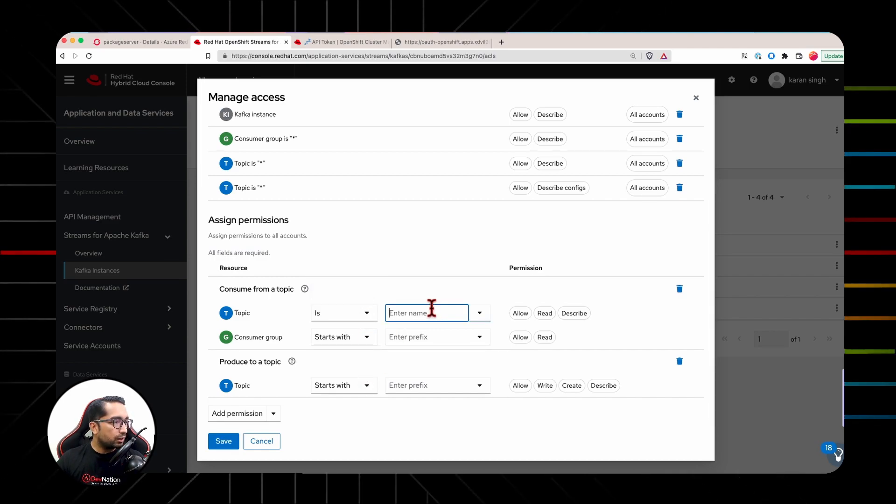
{"action": "type", "text": "*"}
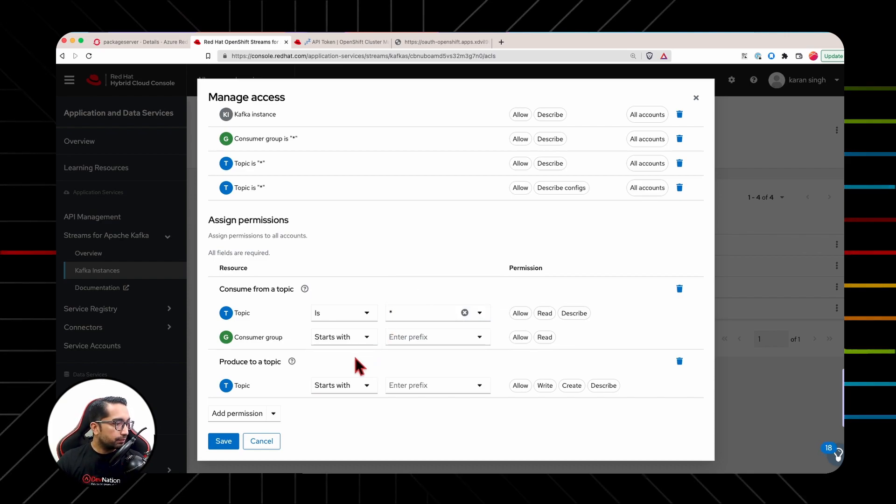
{"action": "left_click", "coordinate": [343, 337]}
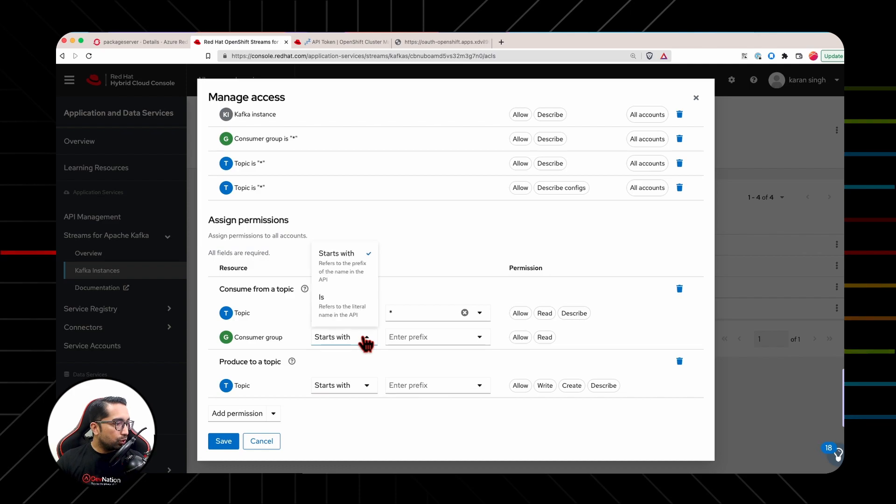
{"action": "left_click", "coordinate": [321, 297]}
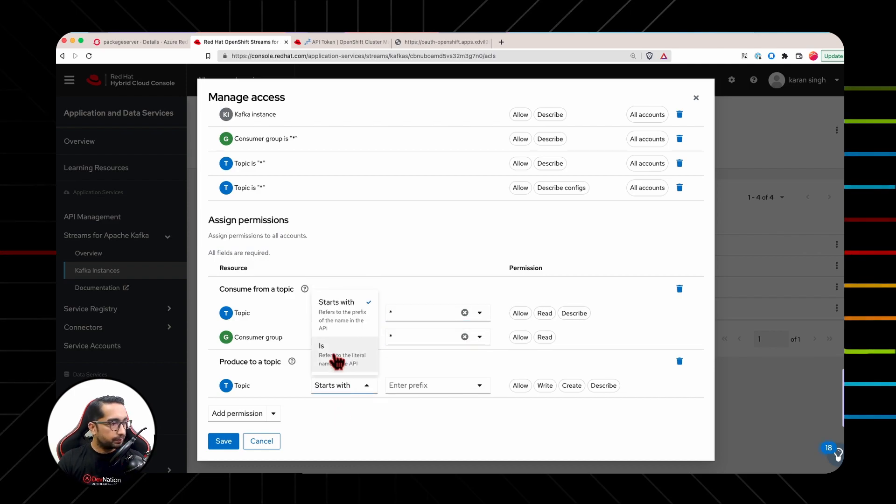
{"action": "left_click", "coordinate": [321, 346]}
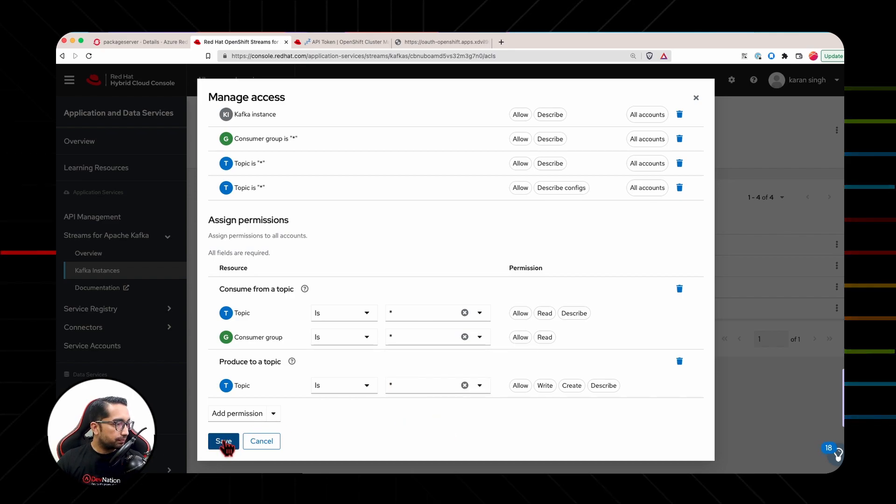
{"action": "left_click", "coordinate": [224, 441]}
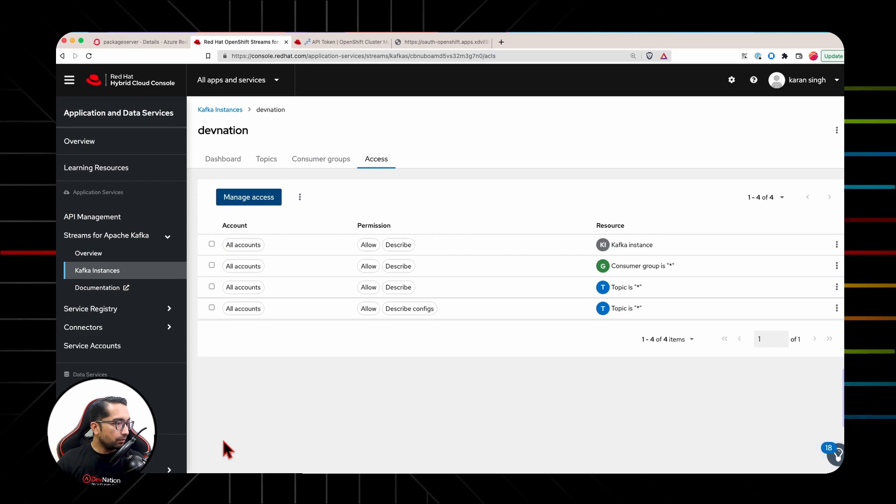
{"action": "mouse_move", "coordinate": [304, 409]}
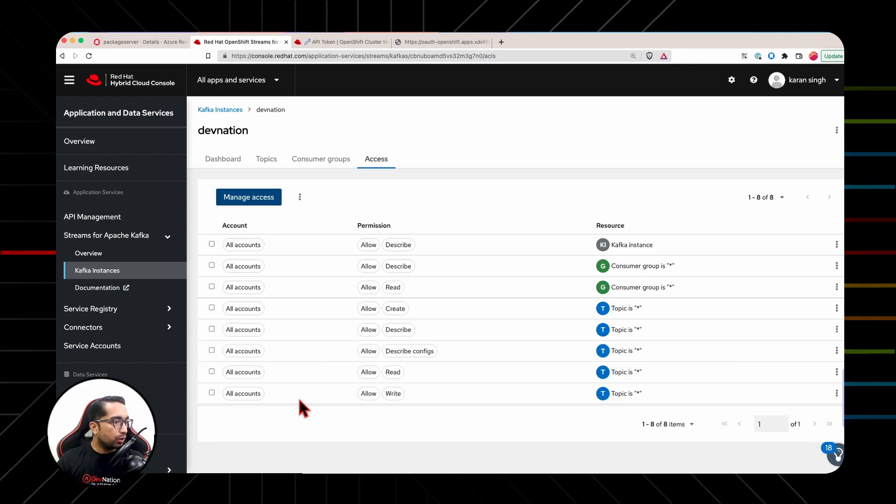
{"action": "mouse_move", "coordinate": [680, 115]}
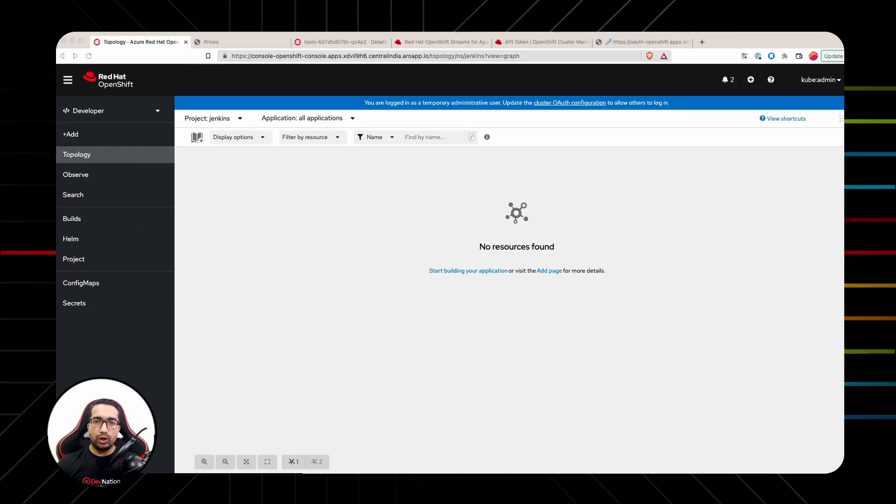
{"action": "mouse_move", "coordinate": [349, 293]}
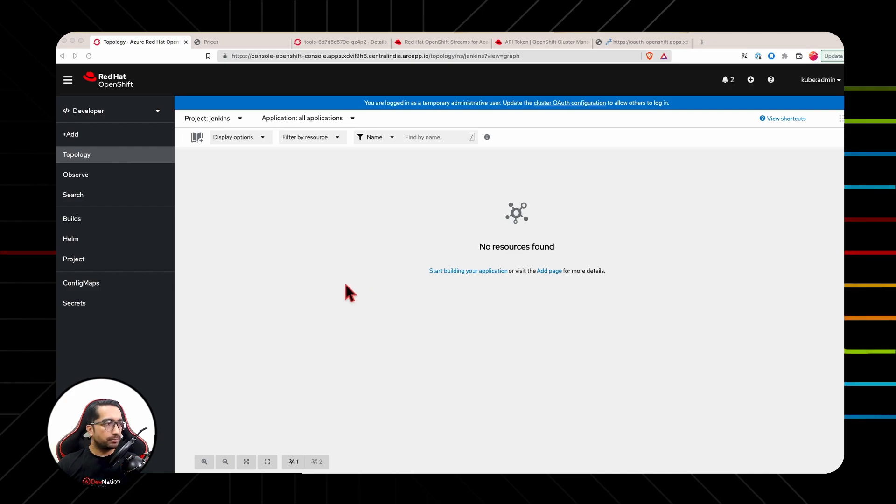
{"action": "mouse_move", "coordinate": [209, 203]}
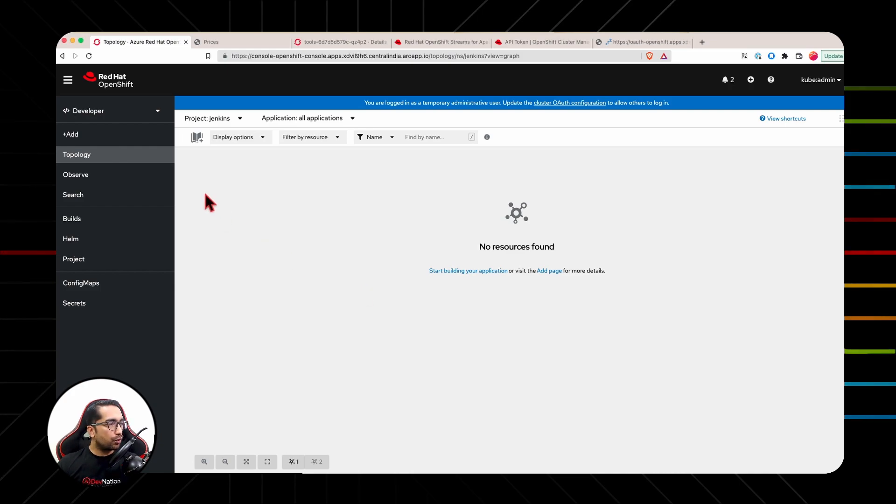
- Create a new project named 'devnation-shorts' from the Project dropdown
{"action": "left_click", "coordinate": [213, 118]}
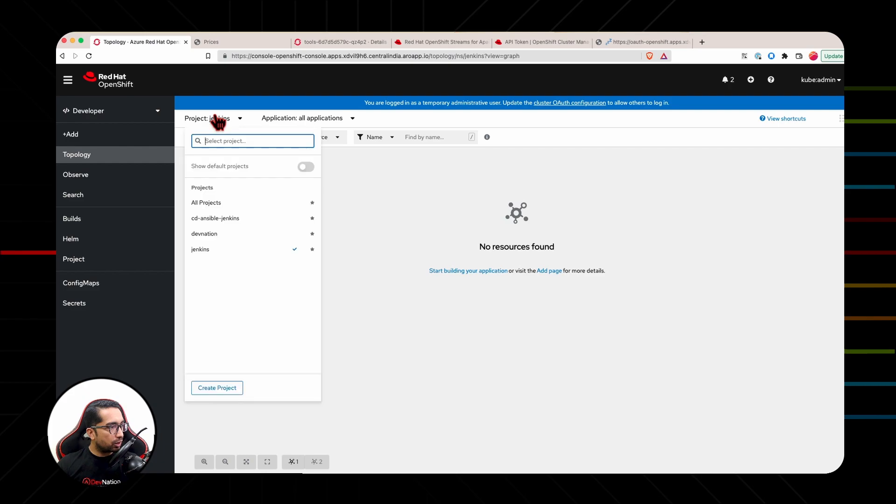
{"action": "left_click", "coordinate": [217, 387]}
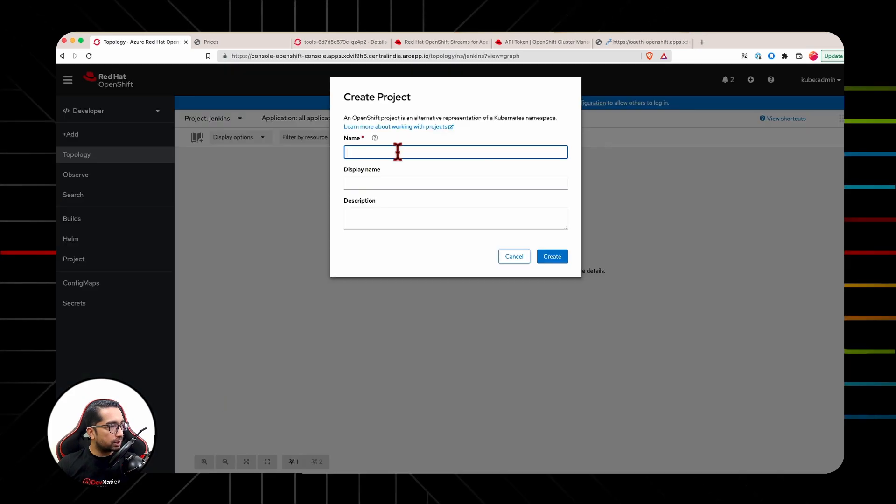
{"action": "type", "text": "devnation-shorts"}
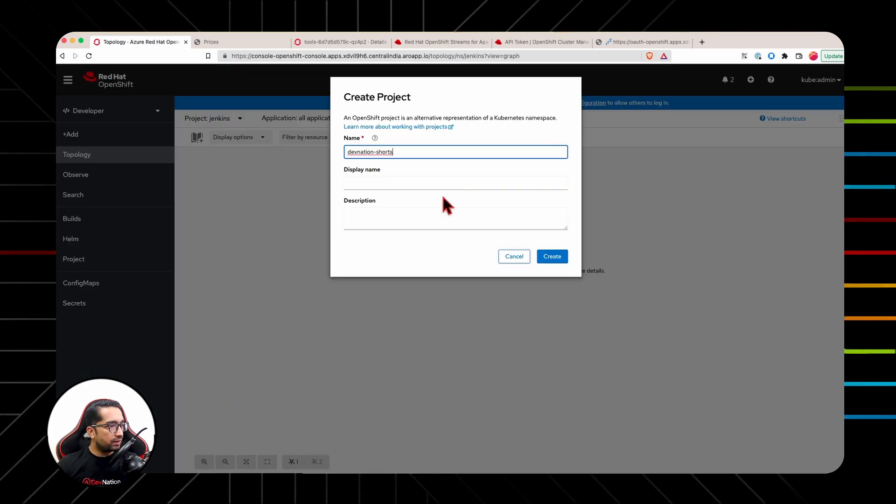
{"action": "left_click", "coordinate": [550, 257]}
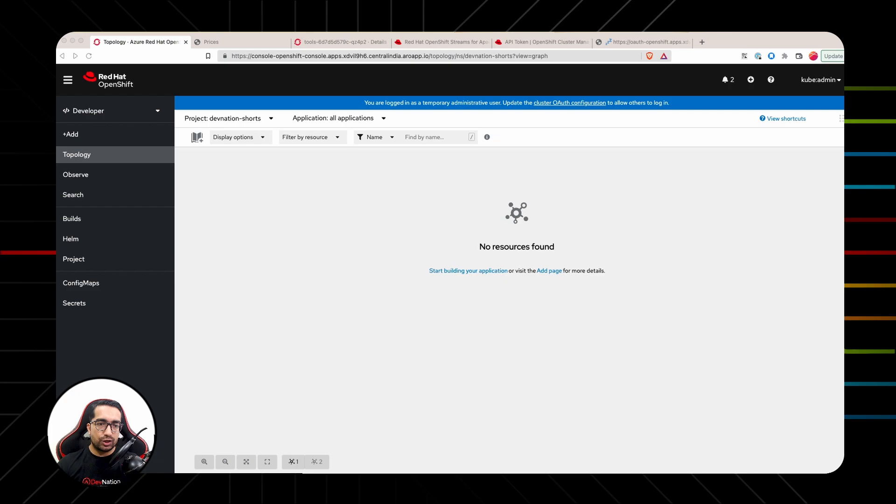
{"action": "mouse_move", "coordinate": [103, 160]}
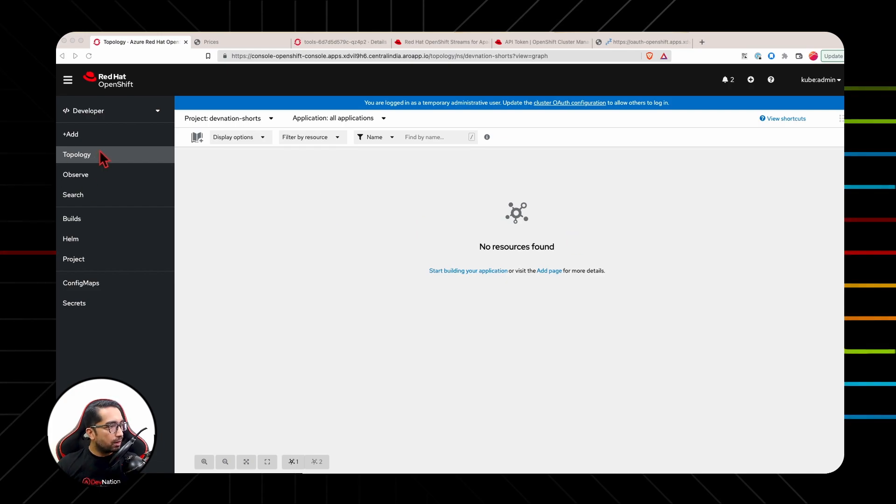
- Deploy image quay.io/rhoas/tools as 'tools' with 'Create a route' unchecked
{"action": "left_click", "coordinate": [71, 134]}
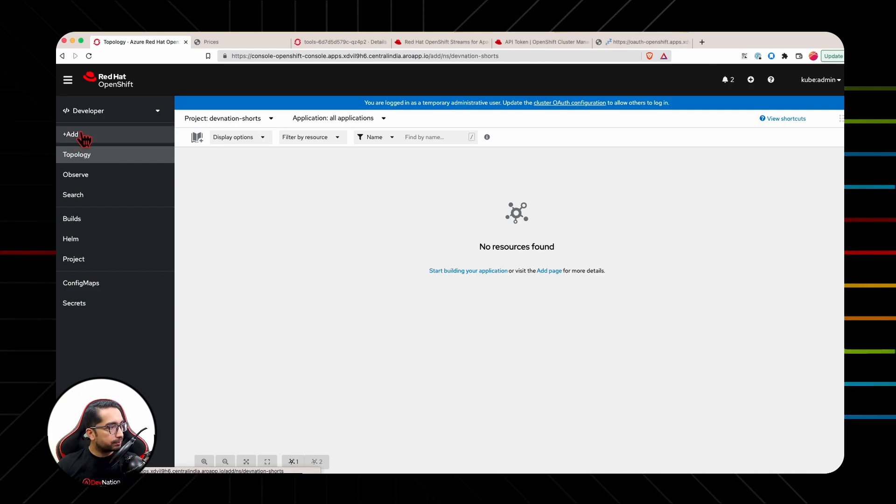
{"action": "left_click", "coordinate": [70, 134]}
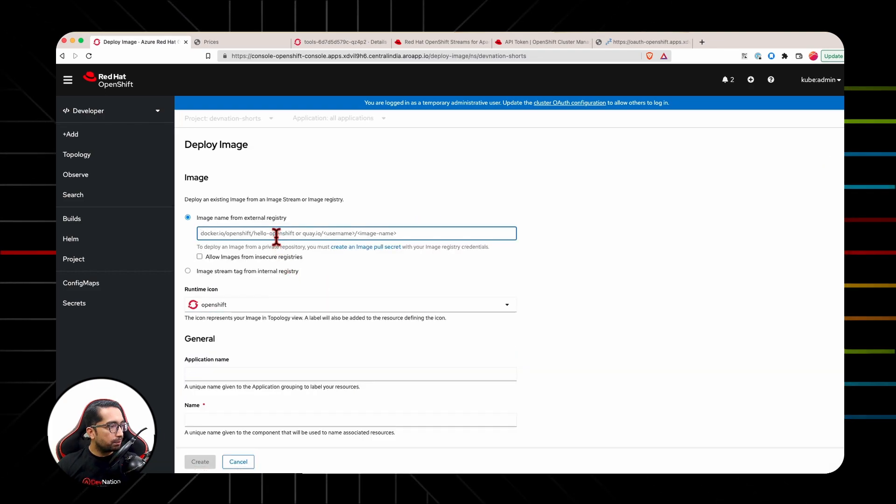
{"action": "type", "text": "quay.io/rhoas/tools"}
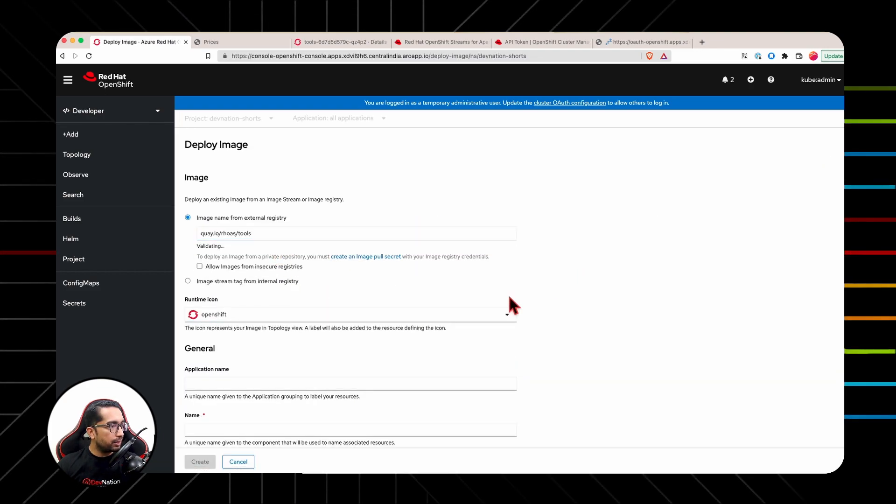
{"action": "scroll", "scroll_direction": "down", "scroll_amount": 3}
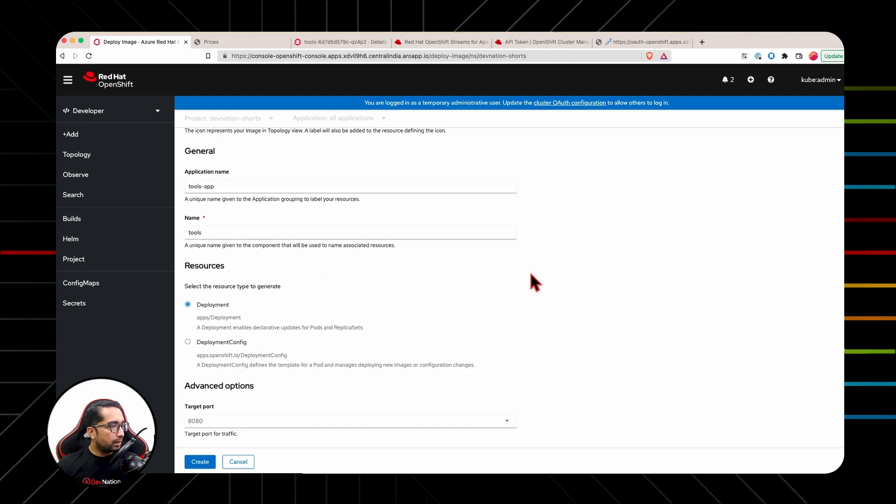
{"action": "scroll", "scroll_direction": "down", "scroll_amount": 3}
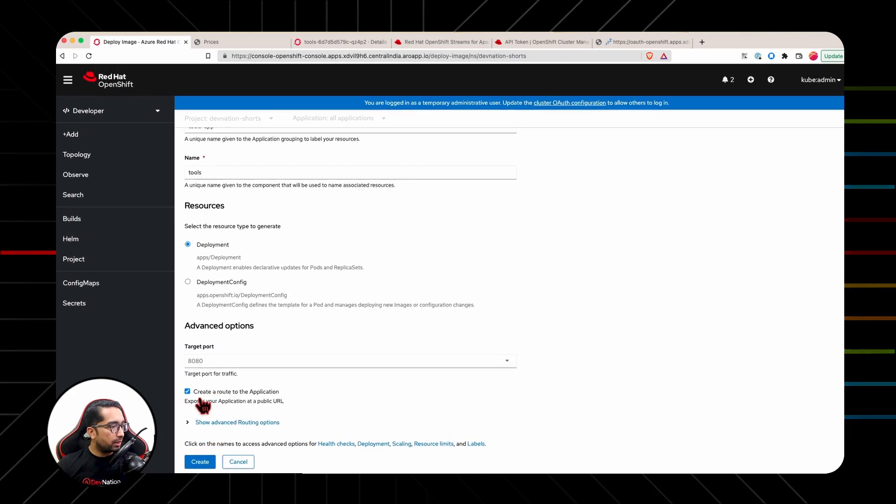
{"action": "left_click", "coordinate": [188, 392]}
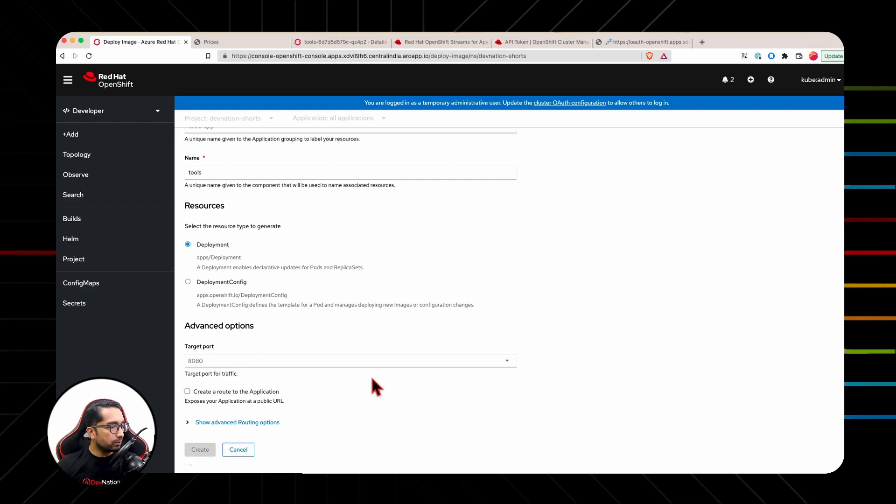
{"action": "left_click", "coordinate": [201, 449]}
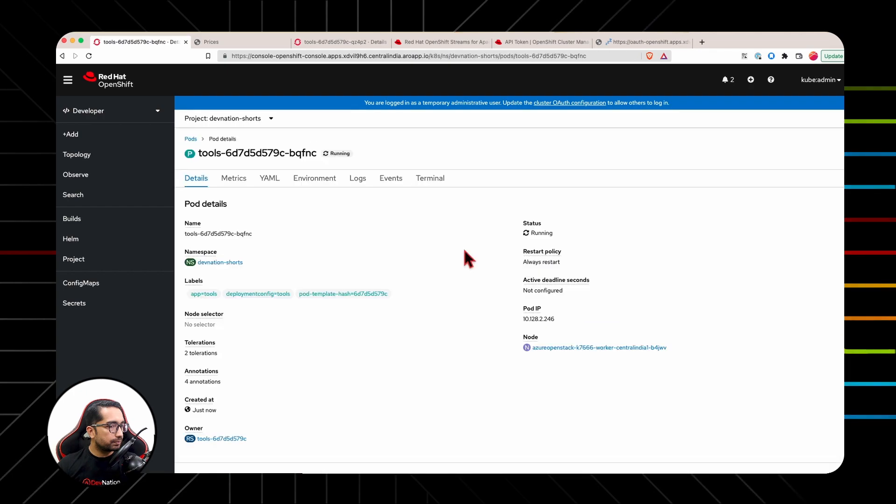
- Open the Terminal tab on the tools pod details page
{"action": "left_click", "coordinate": [430, 178]}
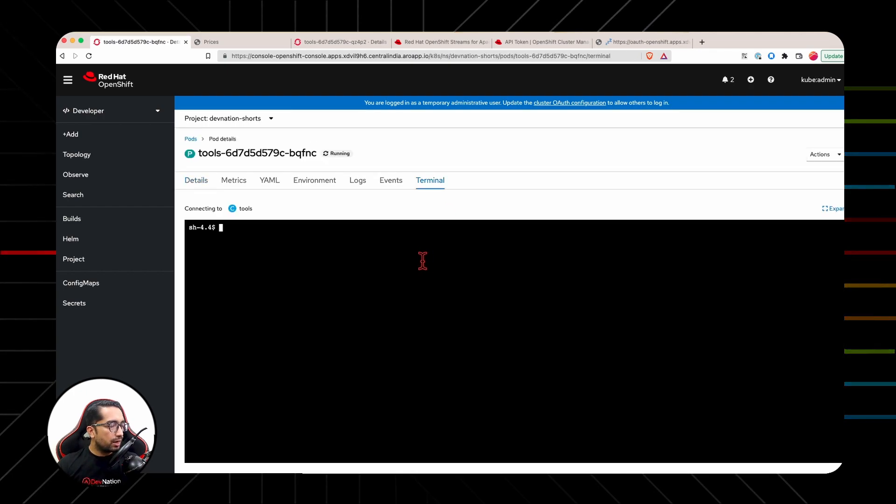
{"action": "mouse_move", "coordinate": [308, 257]}
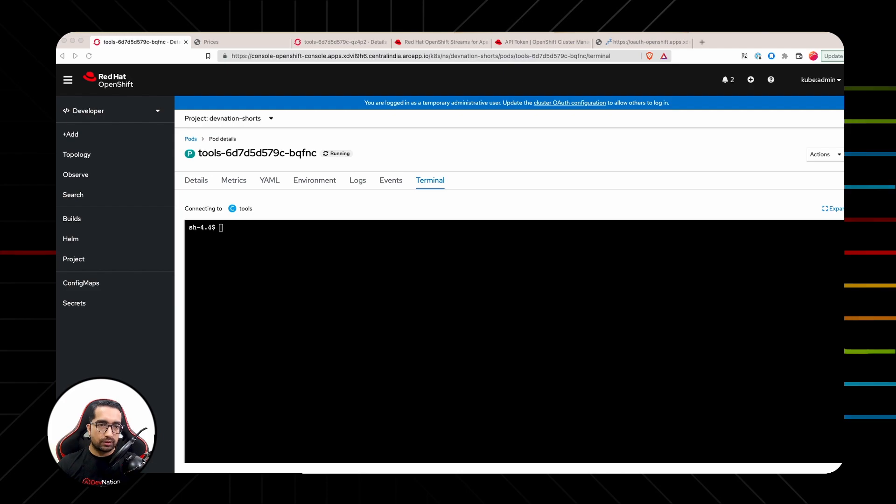
{"action": "mouse_move", "coordinate": [422, 132]}
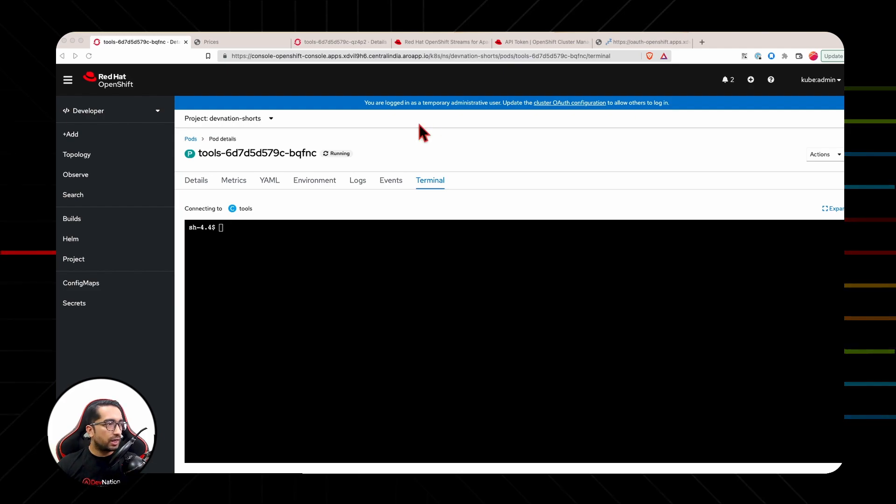
- Copy the API token and log the rhoas CLI in with it, accepting the update
{"action": "left_click", "coordinate": [441, 41]}
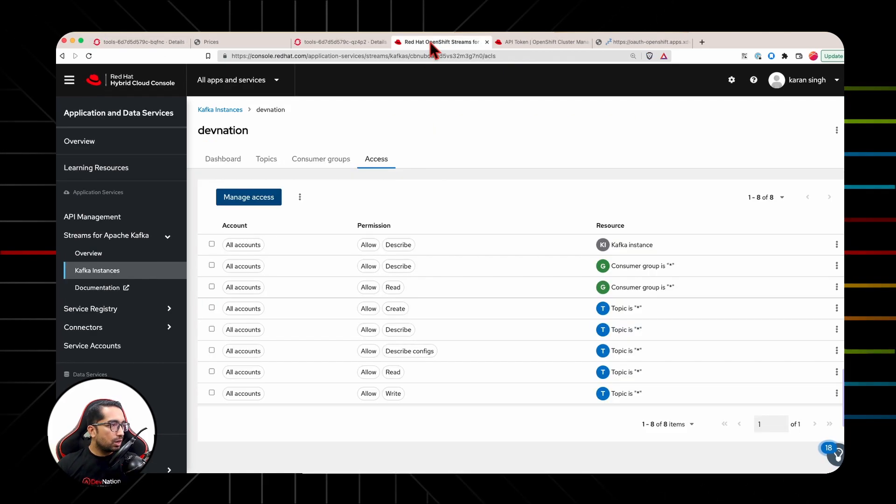
{"action": "left_click", "coordinate": [540, 42]}
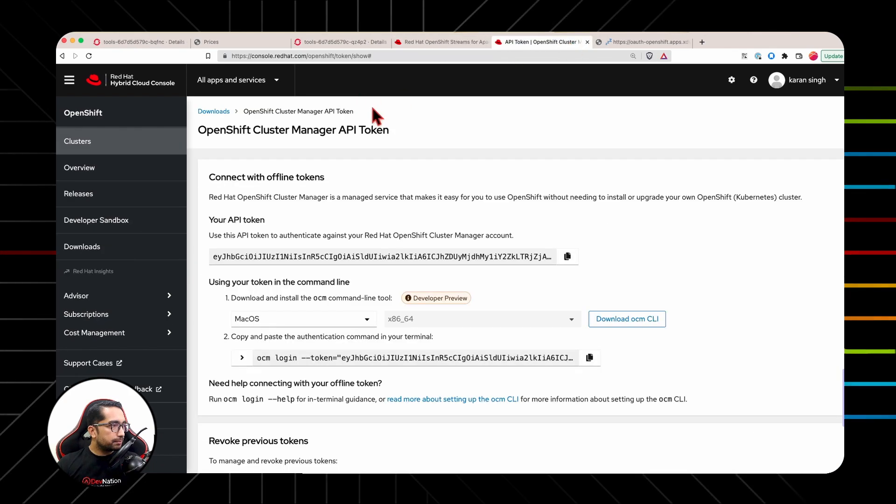
{"action": "mouse_move", "coordinate": [452, 135]}
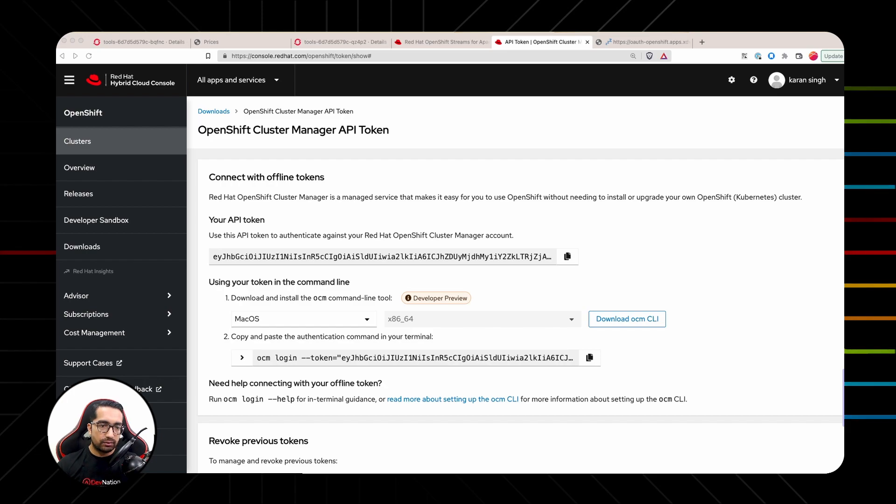
{"action": "mouse_move", "coordinate": [132, 49]}
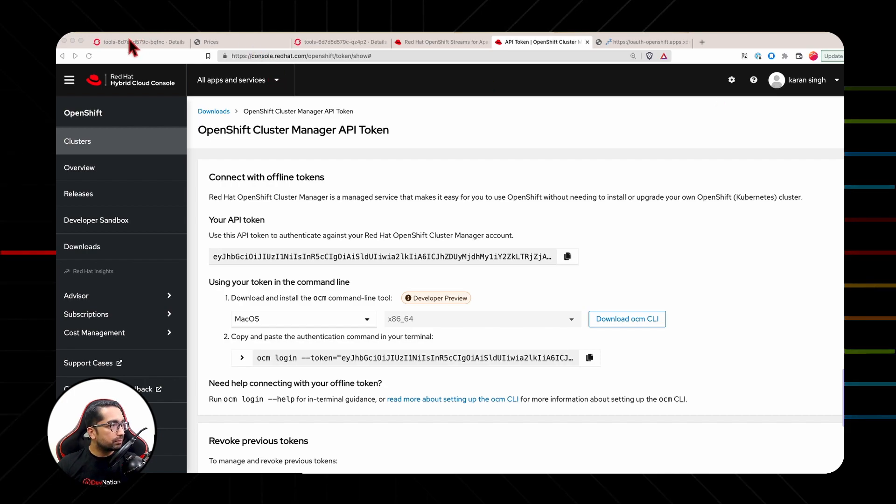
{"action": "left_click", "coordinate": [137, 41]}
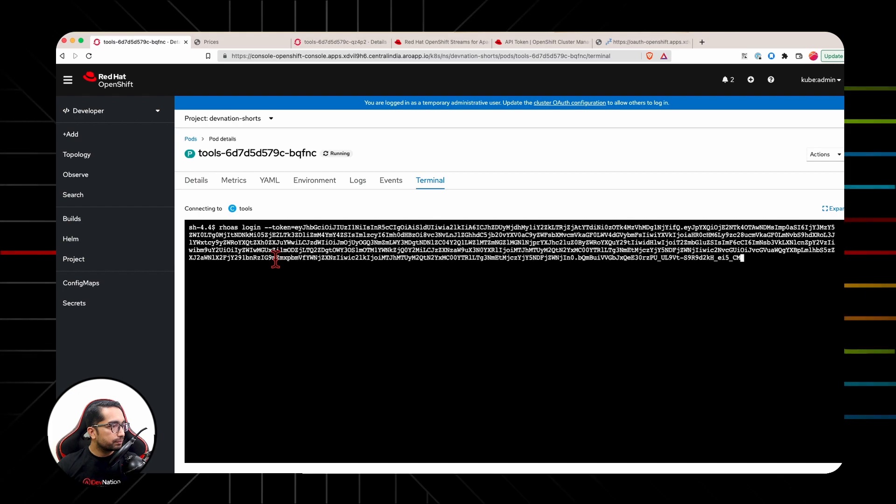
{"action": "mouse_move", "coordinate": [388, 301]}
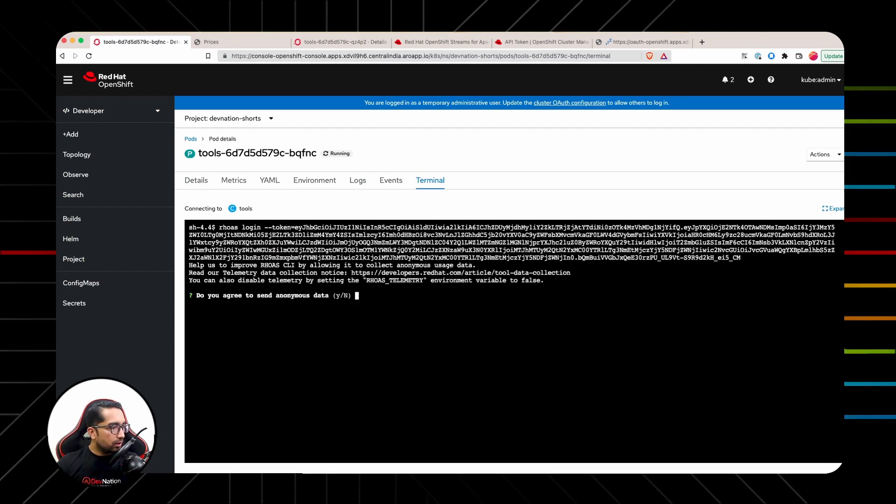
{"action": "type", "text": "Yes"}
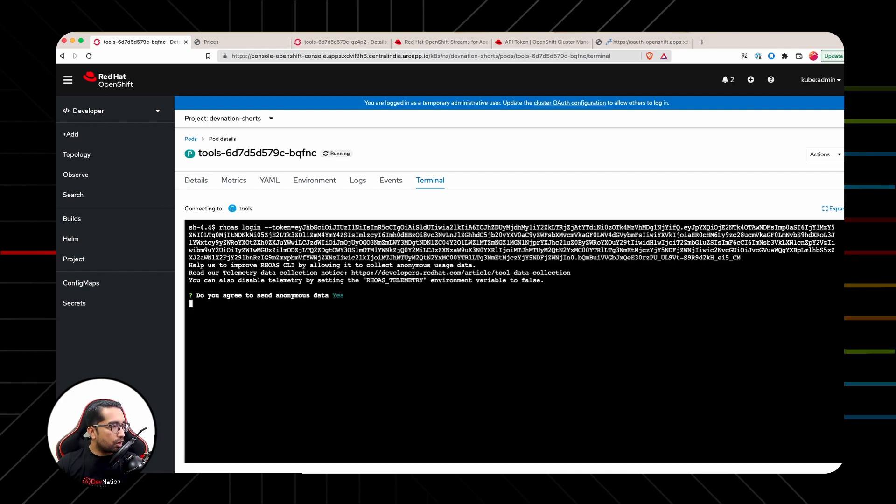
{"action": "key", "text": "Return"}
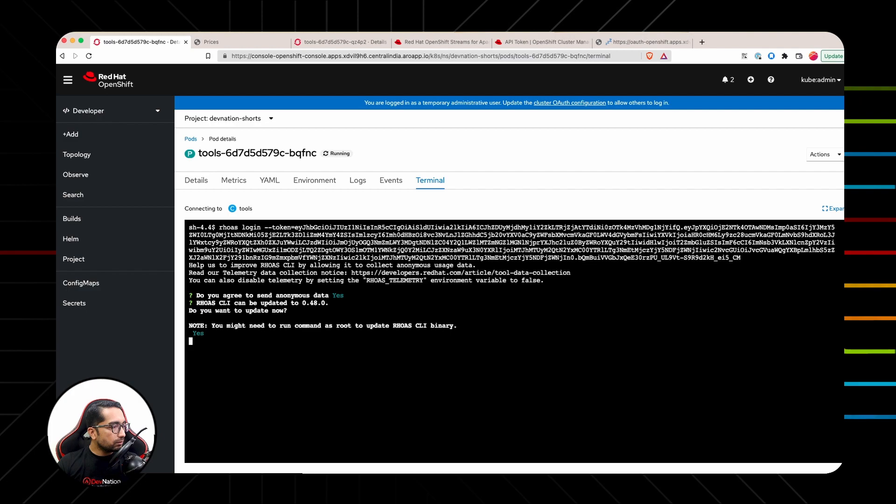
{"action": "key", "text": "Return"}
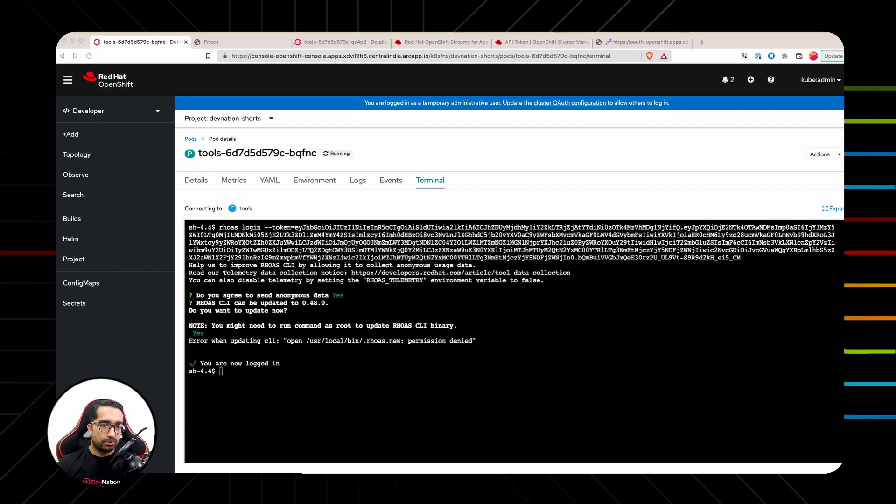
{"action": "mouse_move", "coordinate": [551, 353]}
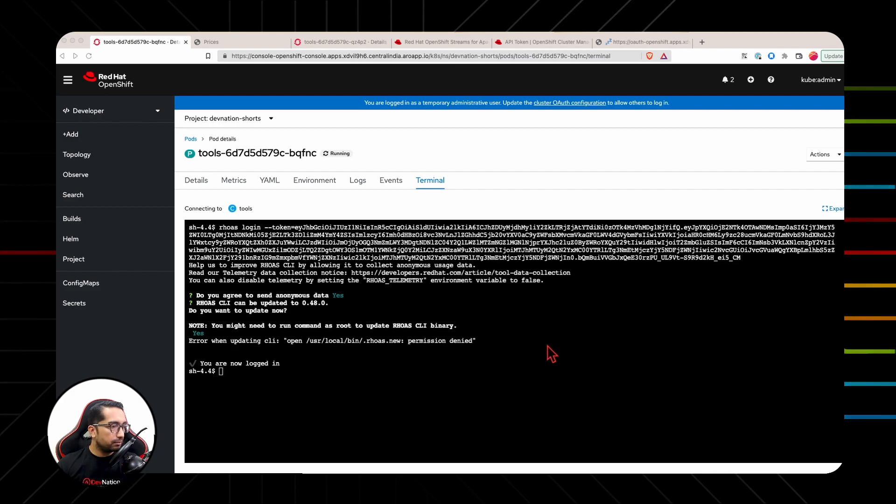
- Run 'rhoas kafka list' and select the devnation instance name in the output
{"action": "type", "text": "rhoas kafka list"}
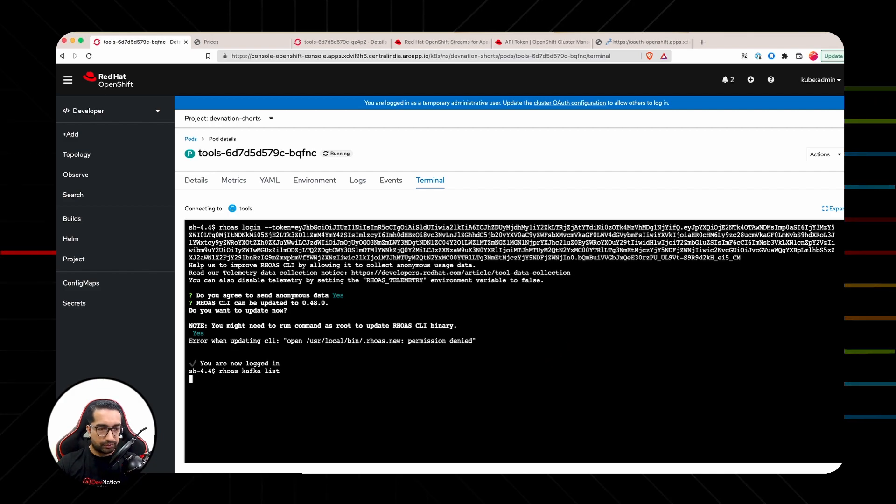
{"action": "key", "text": "Return"}
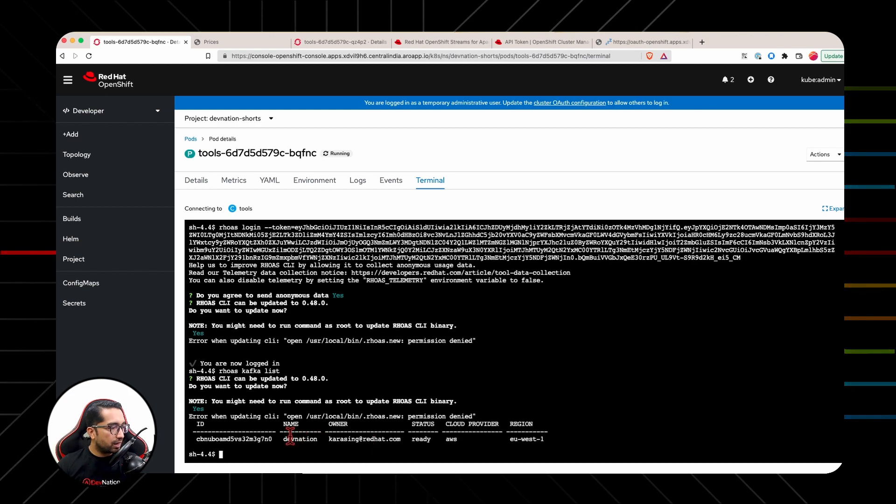
{"action": "double_click", "coordinate": [300, 439]}
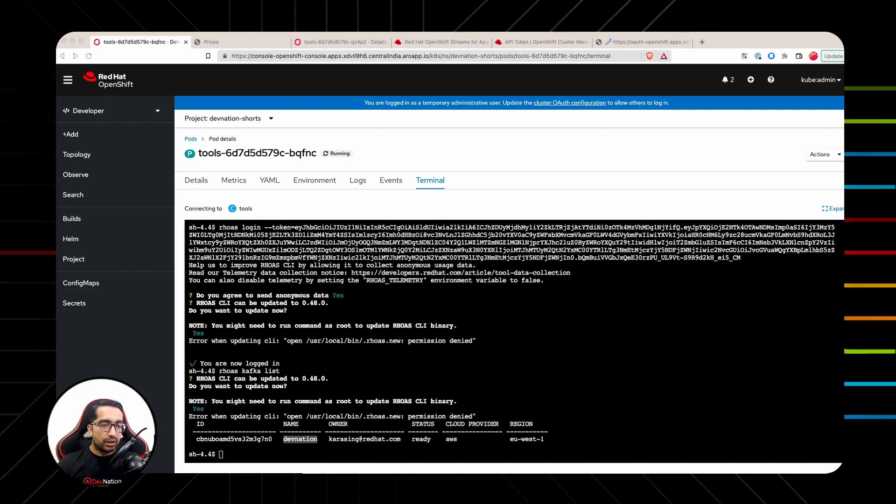
- Log the pod shell into the cluster with the oc login token command
{"action": "left_click", "coordinate": [820, 79]}
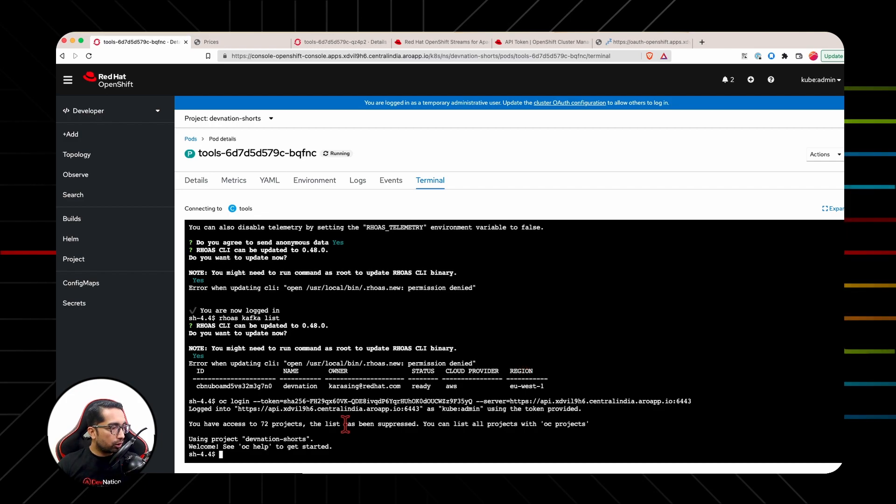
{"action": "mouse_move", "coordinate": [291, 437]}
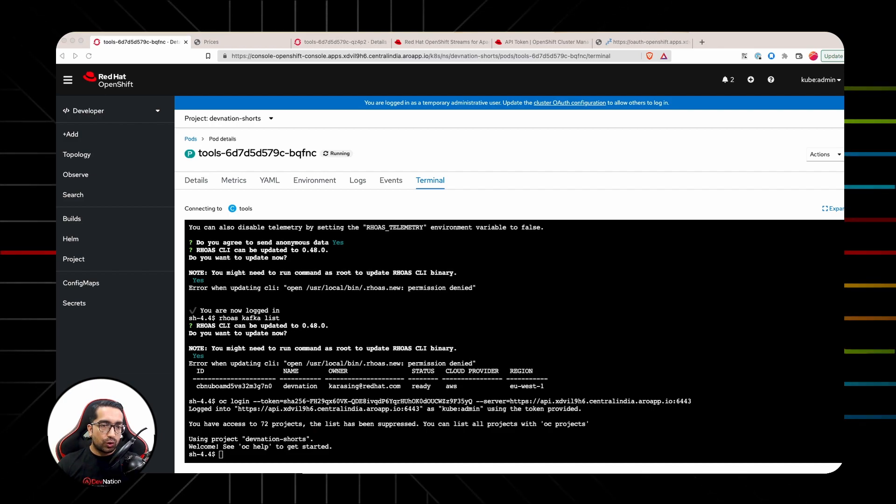
{"action": "mouse_move", "coordinate": [678, 280]}
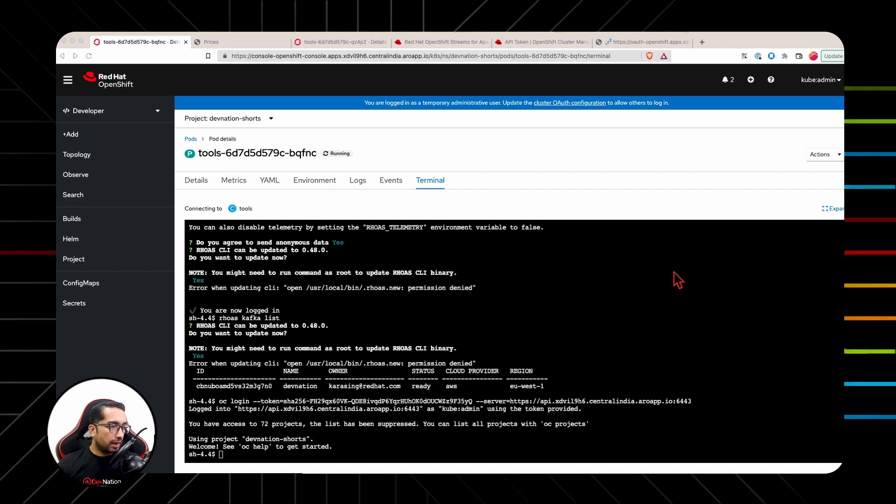
- Run 'rhoas cluster connect', accept the update, choose kafka, and confirm devnation
{"action": "type", "text": "rhoas cluster connect"}
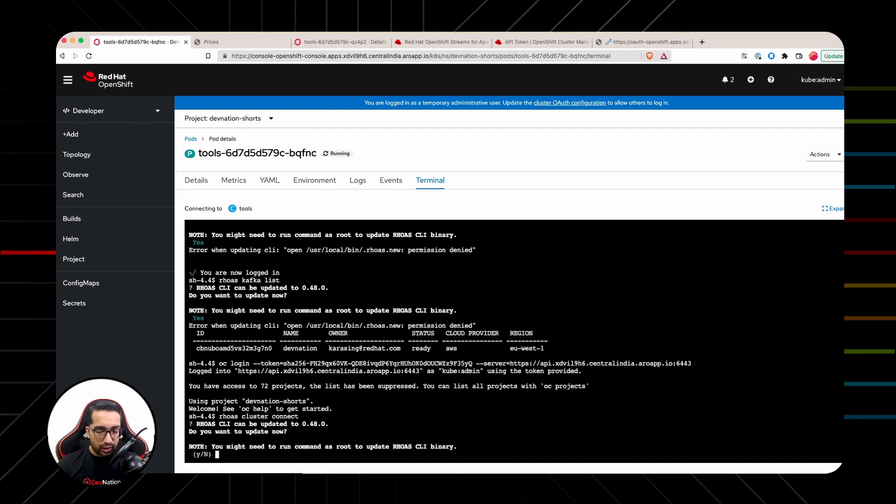
{"action": "type", "text": "y"}
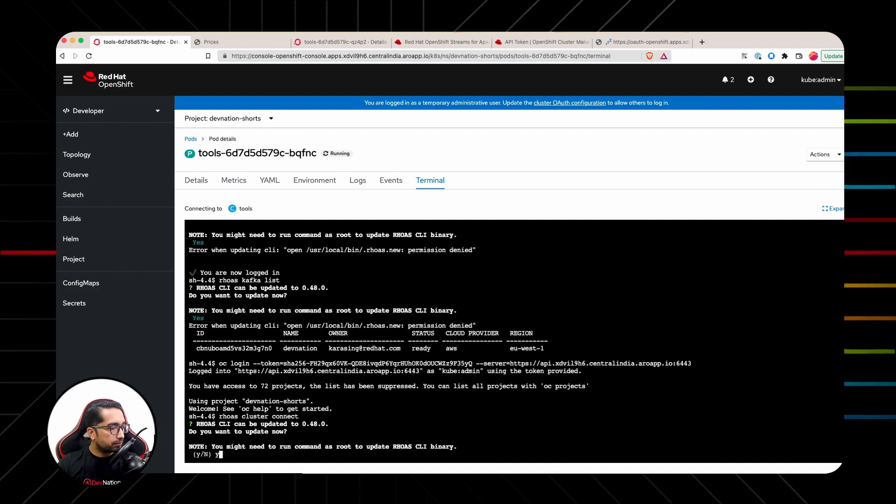
{"action": "key", "text": "Return"}
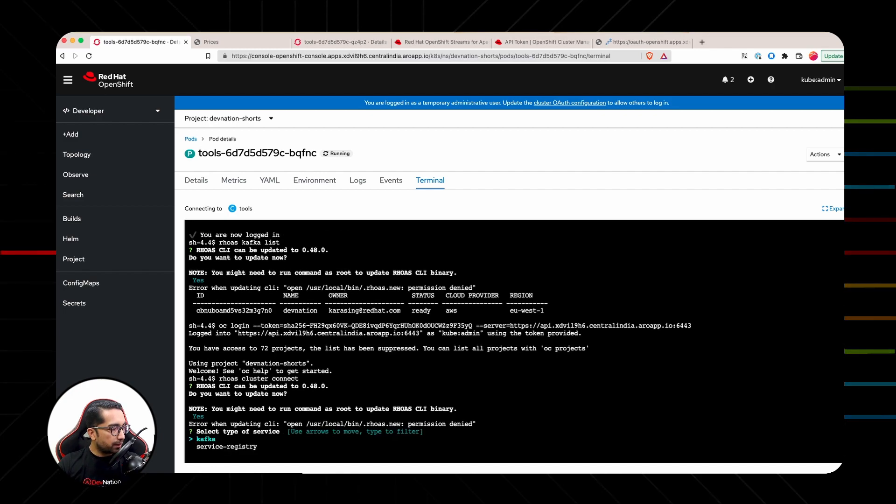
{"action": "key", "text": "Return"}
{"action": "type", "text": "y"}
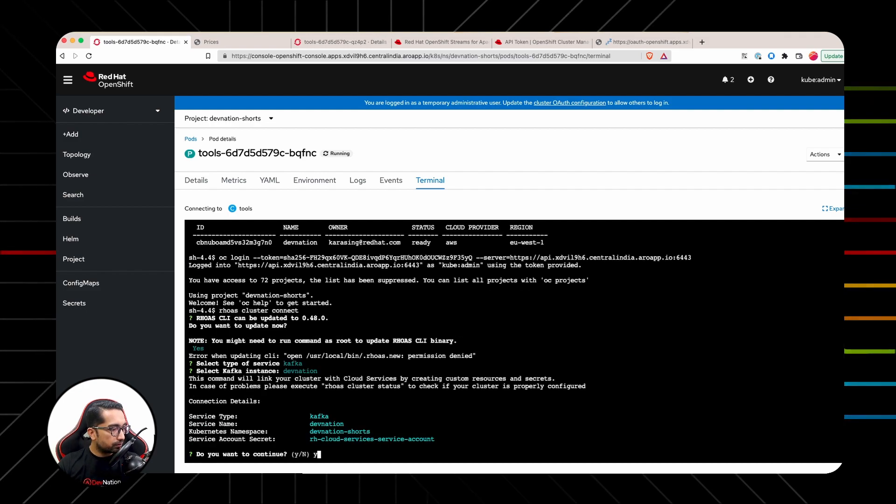
{"action": "key", "text": "Return"}
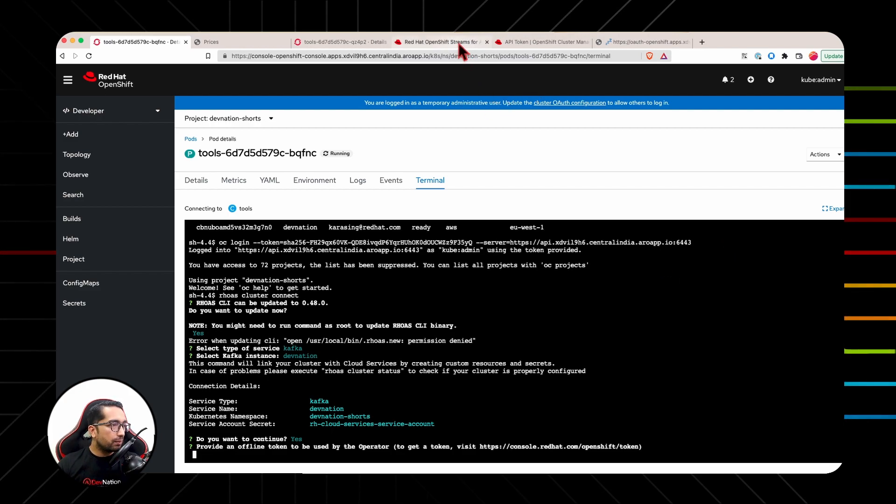
- Copy the Hybrid Cloud Console API token into the tools pod terminal so cluster connect completes
{"action": "left_click", "coordinate": [540, 41]}
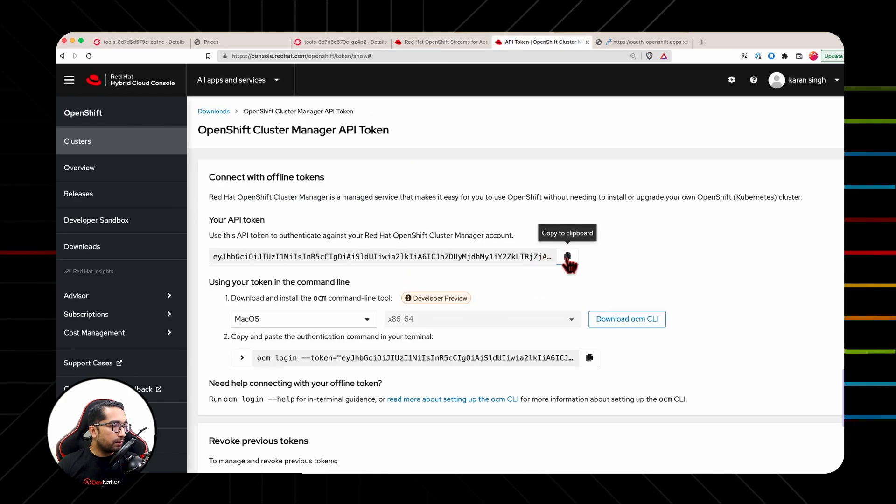
{"action": "left_click", "coordinate": [566, 256]}
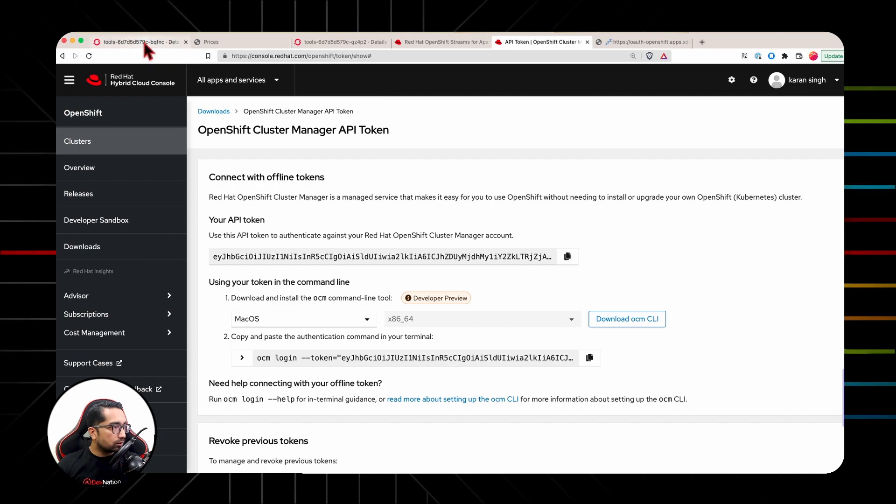
{"action": "left_click", "coordinate": [139, 41]}
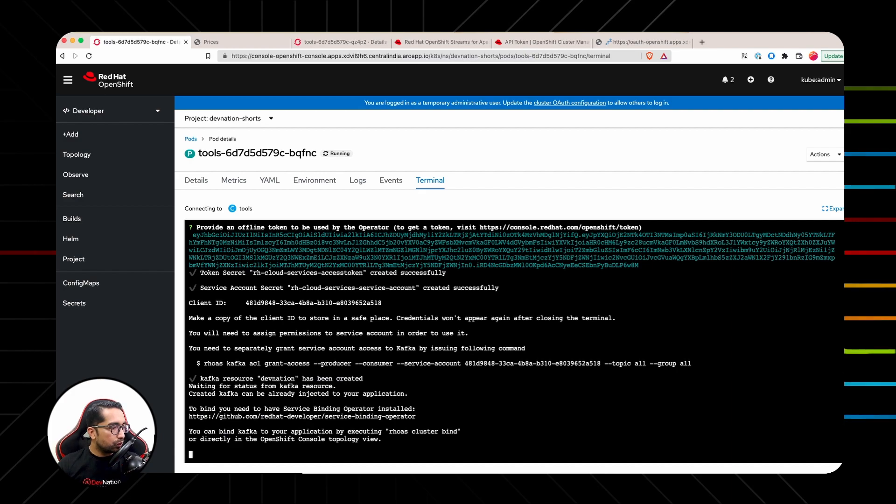
{"action": "mouse_move", "coordinate": [490, 391]}
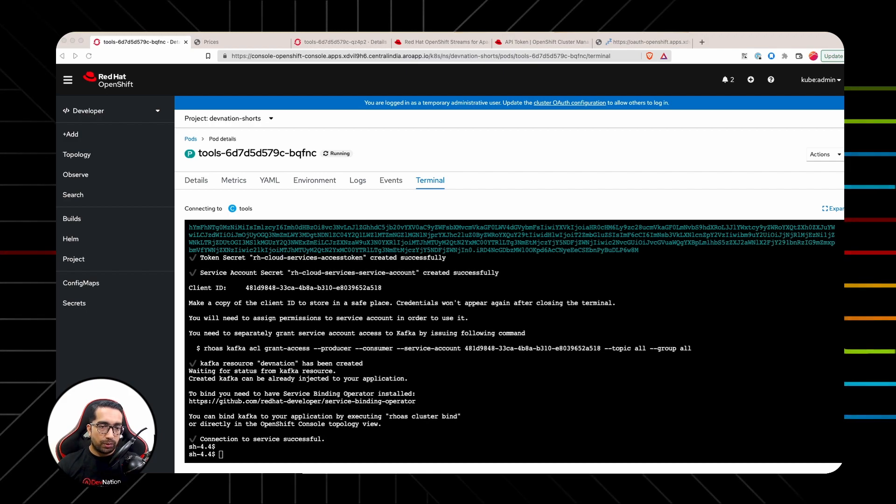
- Run oc get KafkaConnection and scroll through the devnation connection output
{"action": "type", "text": "oc get KafkaConnection"}
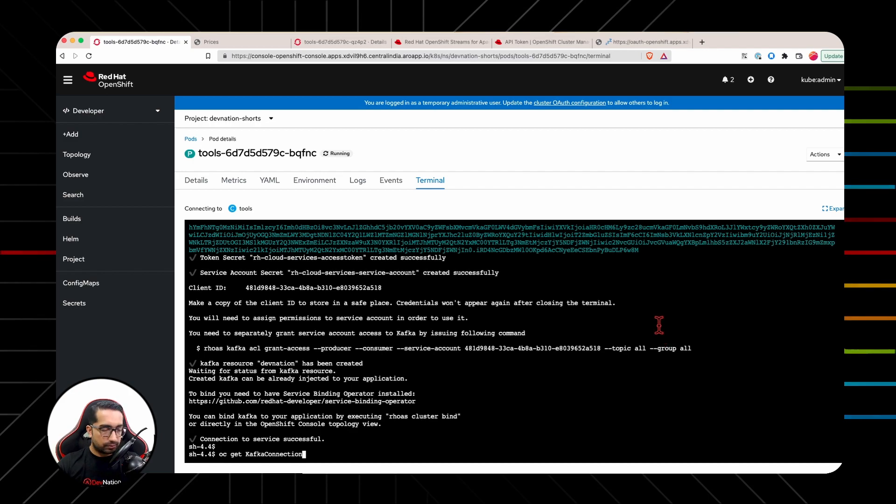
{"action": "key", "text": "Return"}
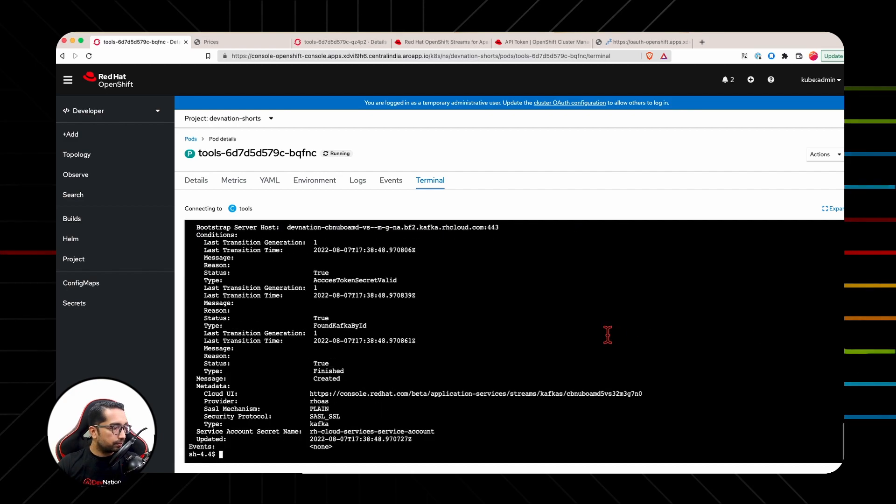
{"action": "scroll", "scroll_direction": "up", "scroll_amount": 3}
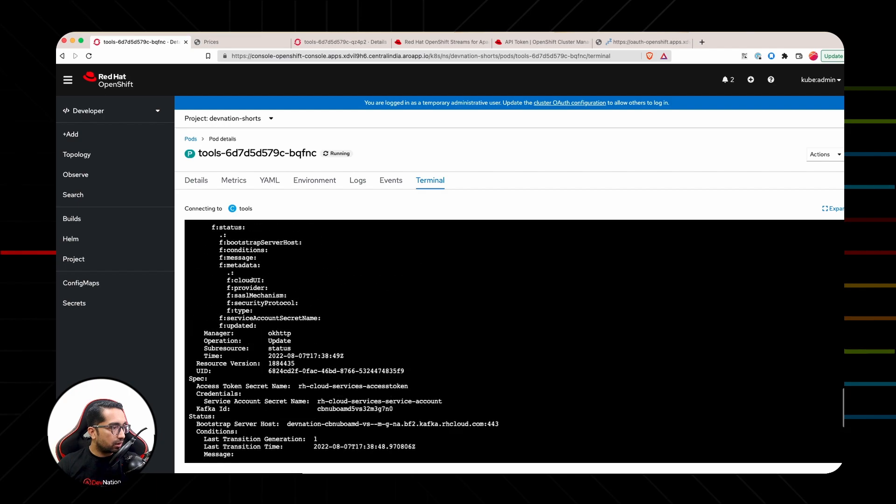
{"action": "scroll", "scroll_direction": "up", "scroll_amount": 3}
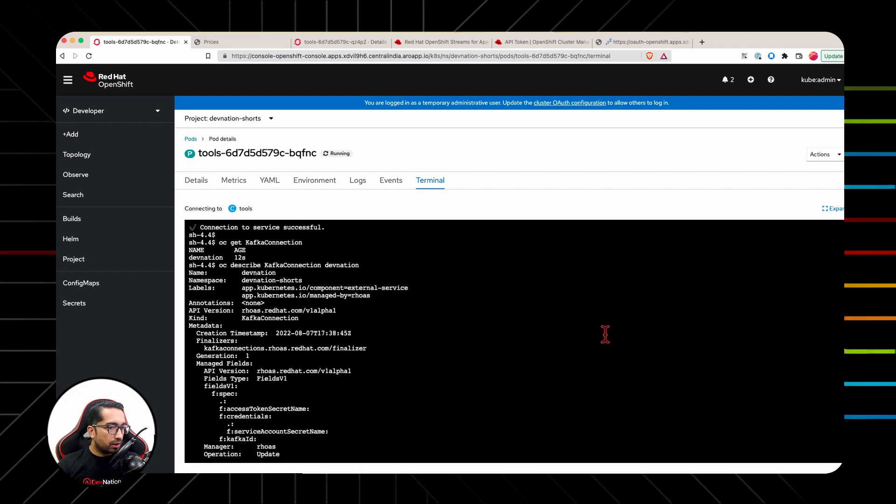
{"action": "scroll", "scroll_direction": "down", "scroll_amount": 3}
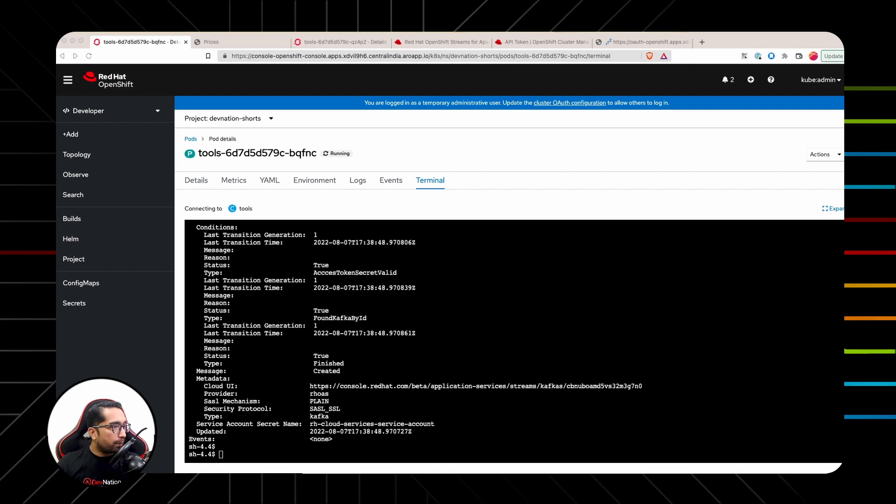
{"action": "mouse_move", "coordinate": [416, 54]}
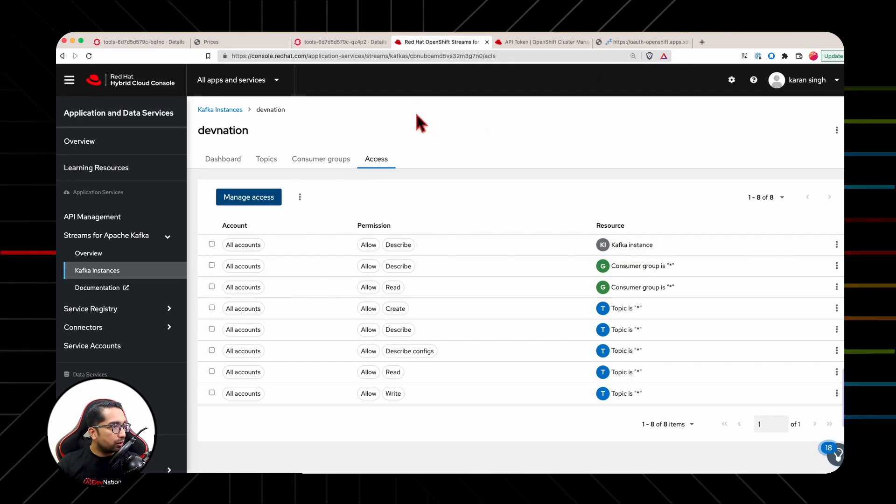
{"action": "mouse_move", "coordinate": [337, 128]}
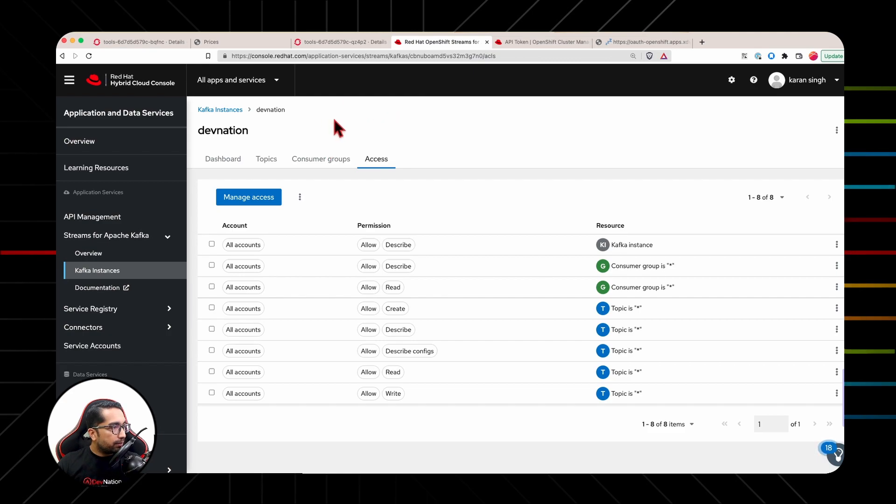
{"action": "mouse_move", "coordinate": [285, 180]}
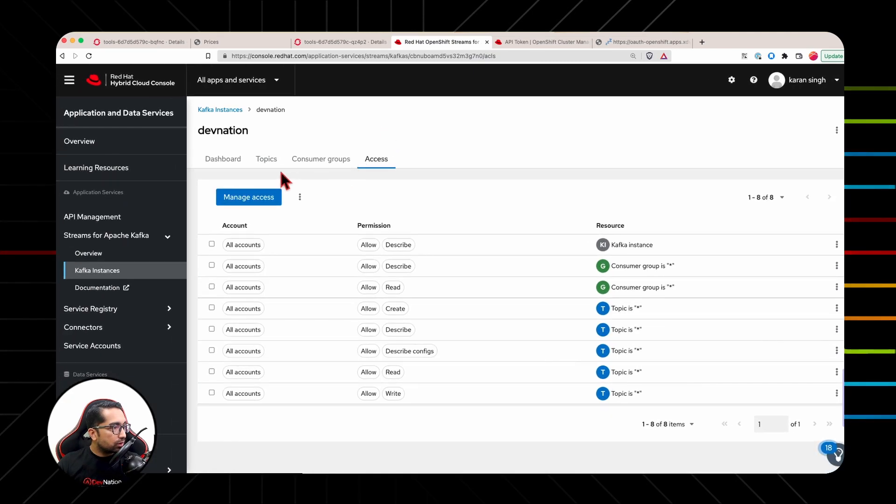
{"action": "mouse_move", "coordinate": [266, 158]}
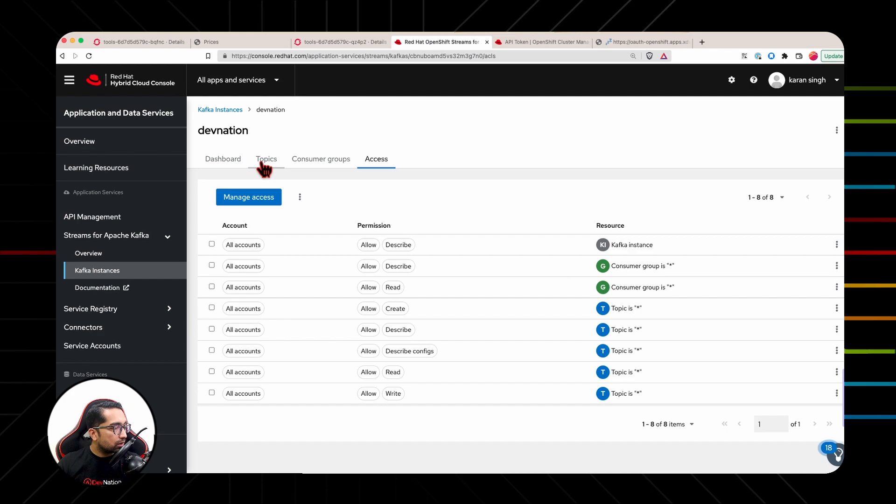
- Open the devnation instance's Topics tab, which lists no topics yet
{"action": "left_click", "coordinate": [266, 158]}
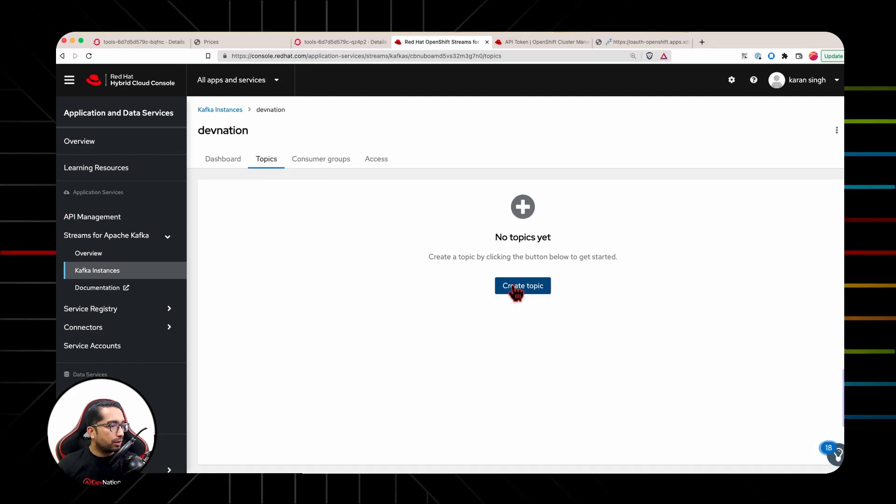
- Create a 'prices' topic with default 1 partition, 7-day retention and replicas
{"action": "left_click", "coordinate": [522, 286]}
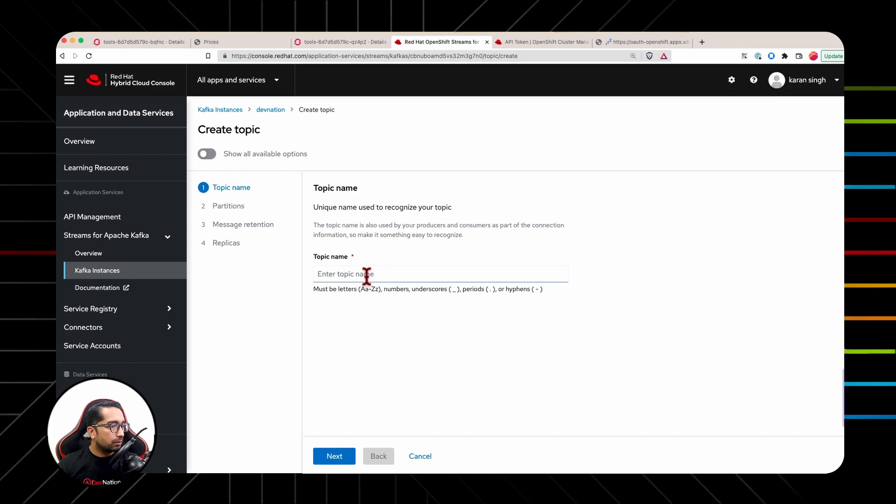
{"action": "type", "text": "prices"}
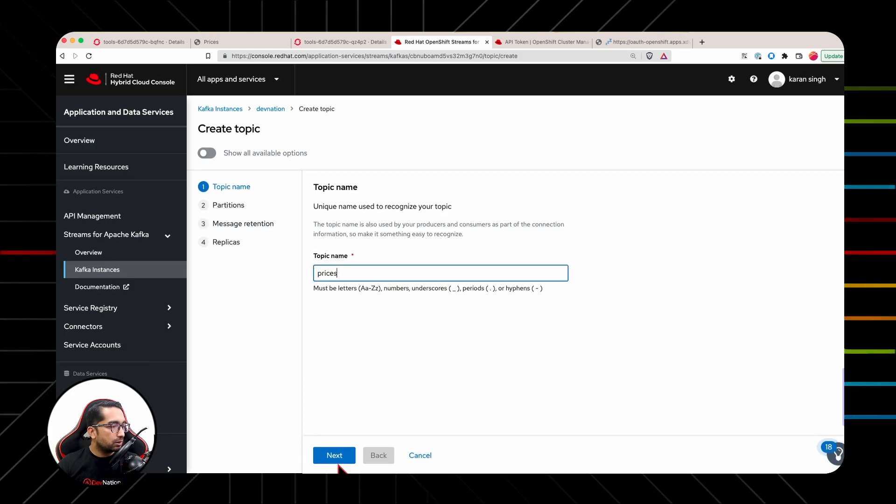
{"action": "left_click", "coordinate": [334, 456]}
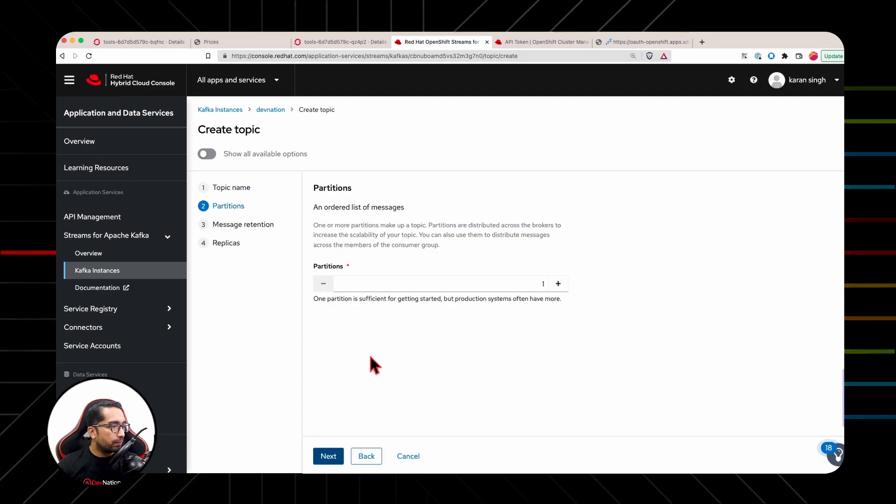
{"action": "left_click", "coordinate": [328, 456]}
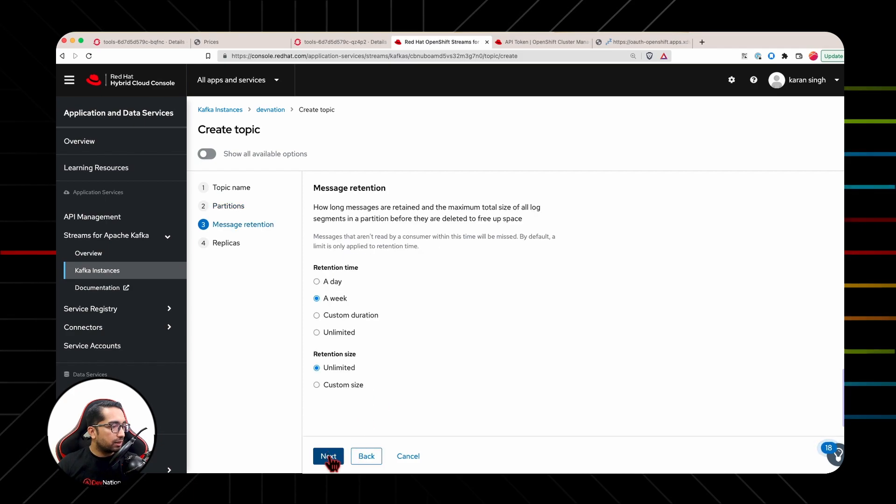
{"action": "left_click", "coordinate": [329, 456]}
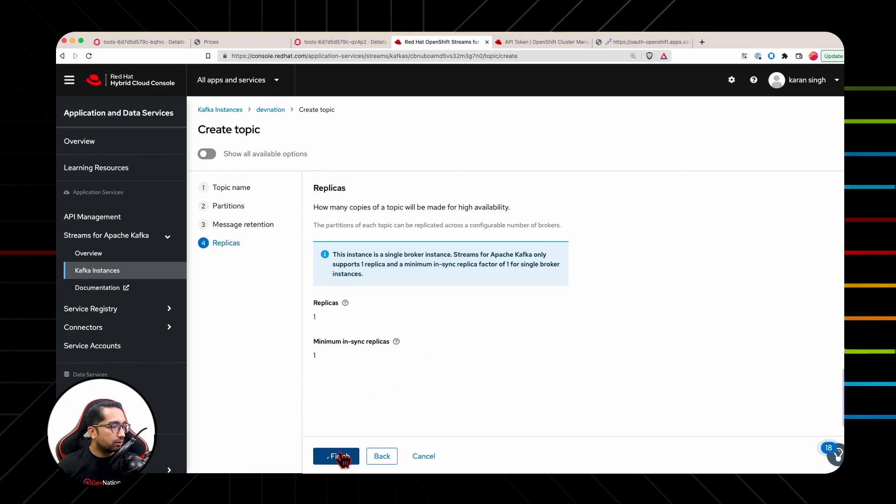
{"action": "left_click", "coordinate": [337, 456]}
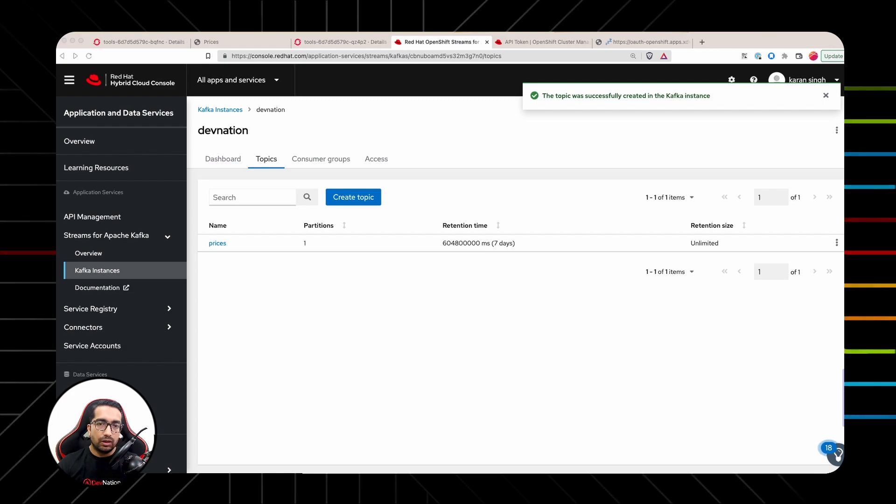
{"action": "left_click", "coordinate": [825, 95]}
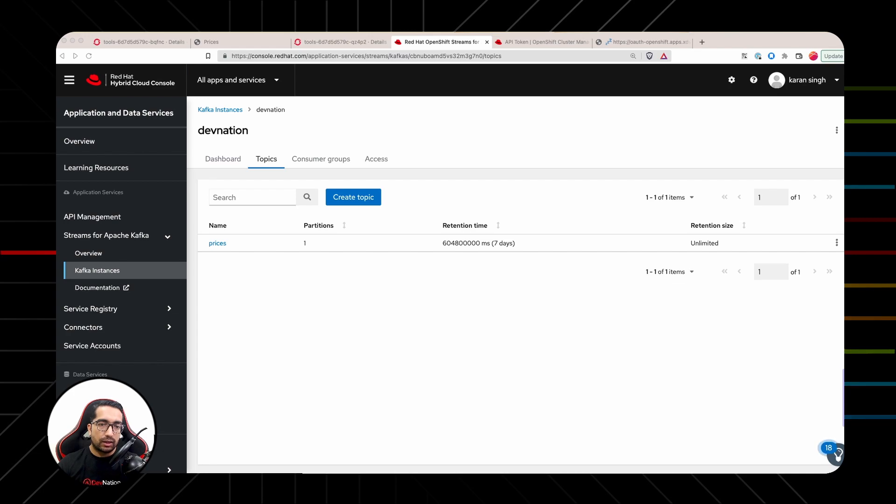
{"action": "mouse_move", "coordinate": [133, 50]}
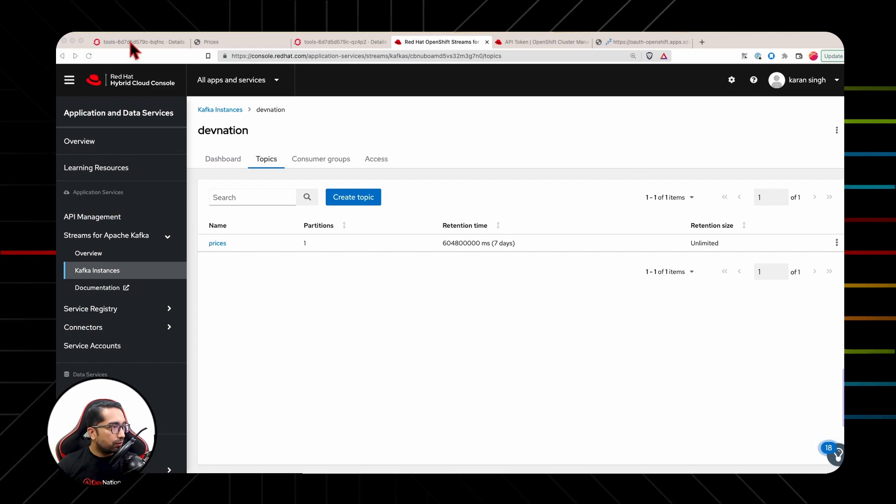
{"action": "left_click", "coordinate": [137, 42]}
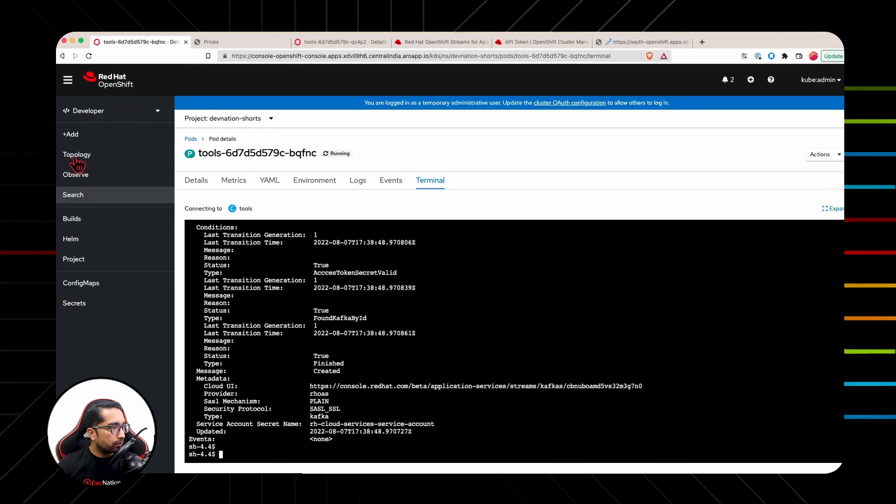
- Deploy container image quay.io/rhoas/rhoas-quarkus-kafka-quickstart with the Quarkus runtime icon
{"action": "left_click", "coordinate": [70, 134]}
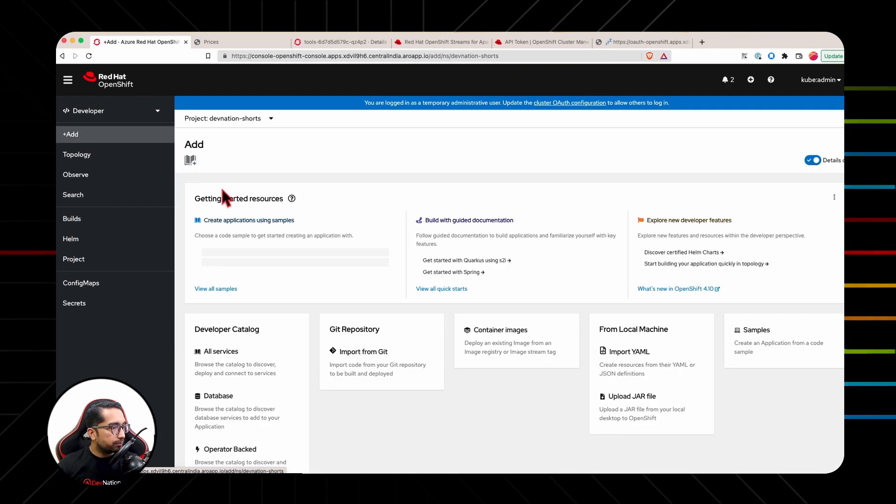
{"action": "left_click", "coordinate": [500, 330]}
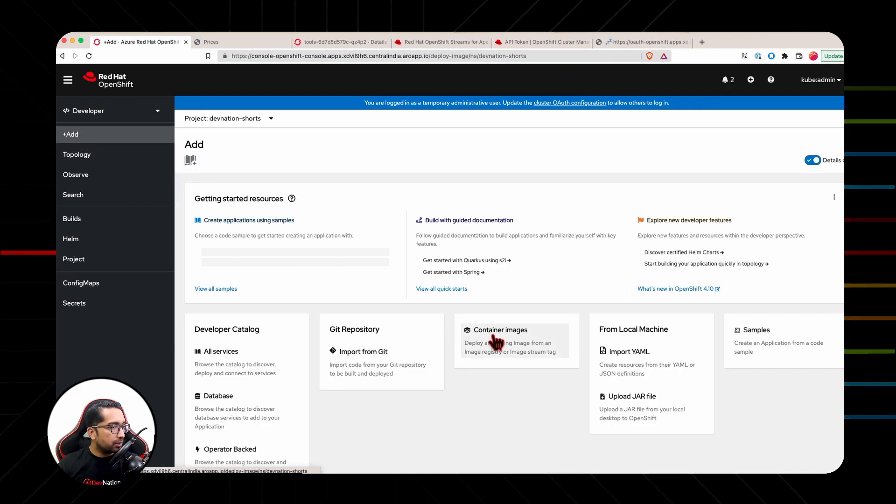
{"action": "left_click", "coordinate": [499, 330]}
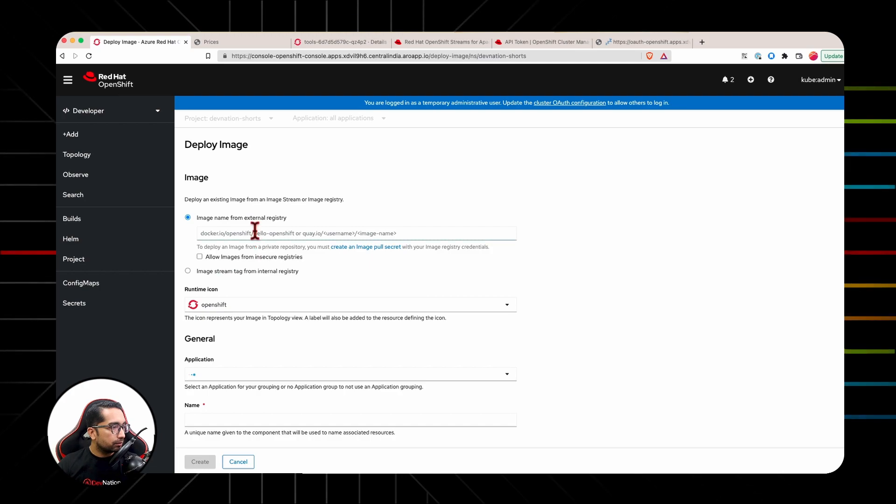
{"action": "type", "text": "quay.io/rhoas/rhoas-quarkus-kafka-quickstart"}
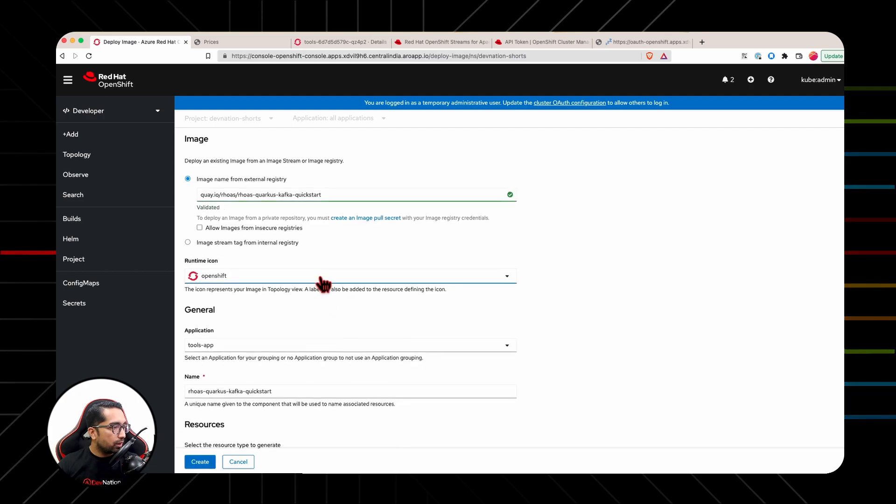
{"action": "type", "text": "quar"}
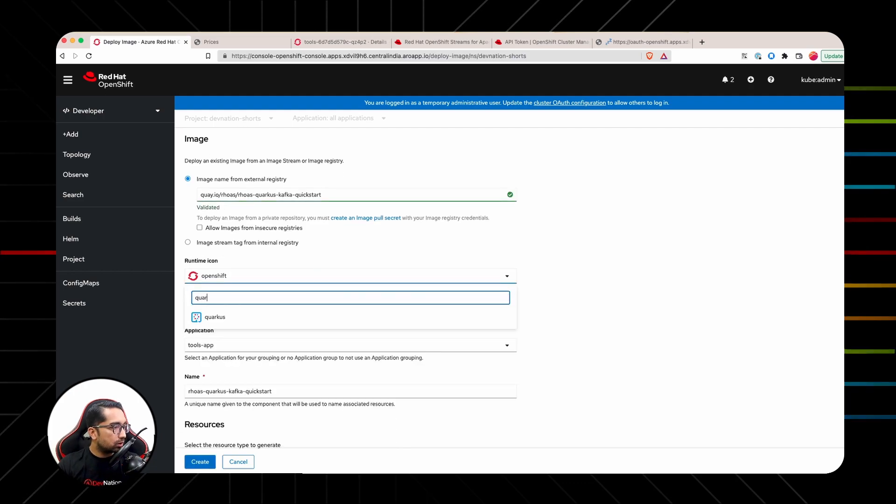
{"action": "left_click", "coordinate": [215, 316]}
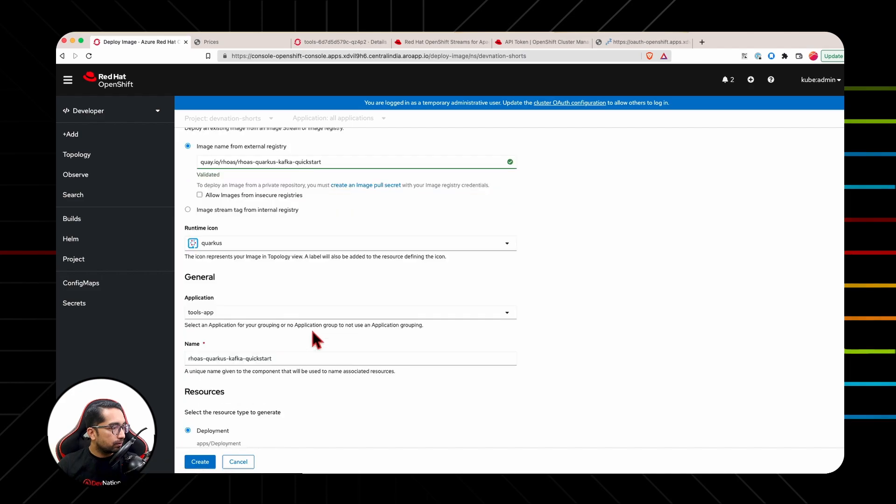
{"action": "scroll", "scroll_direction": "down", "scroll_amount": 3}
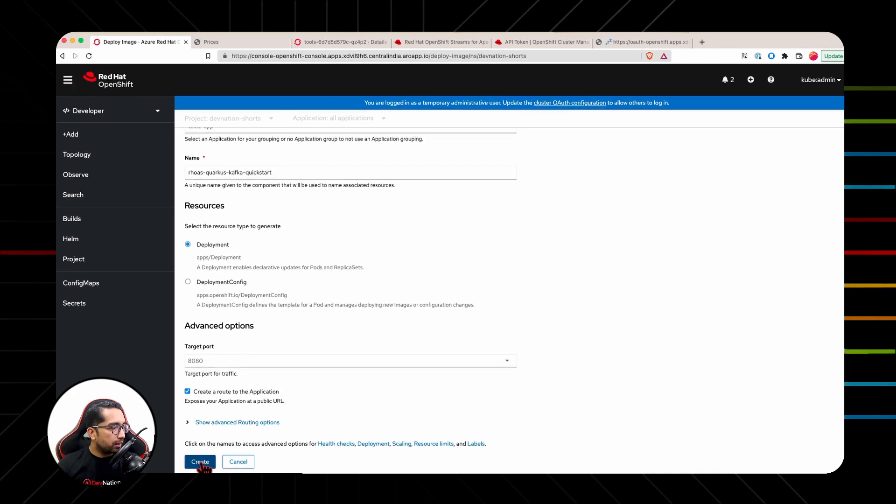
{"action": "left_click", "coordinate": [199, 461]}
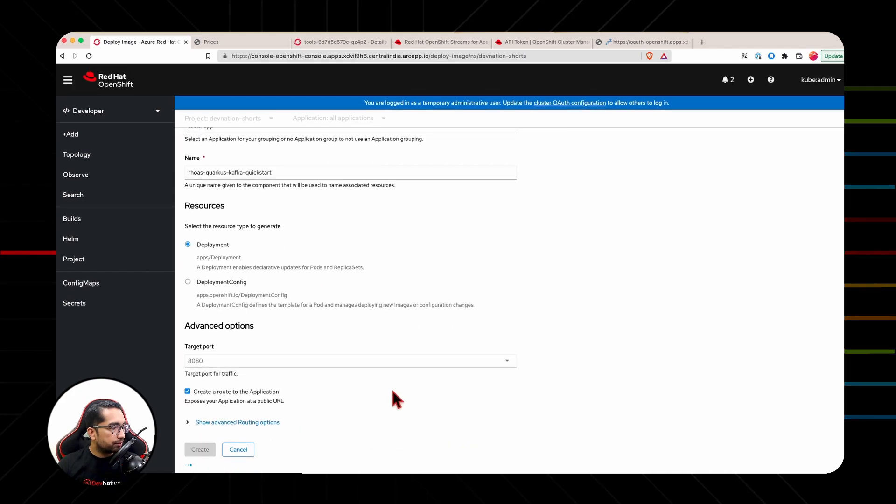
{"action": "left_click", "coordinate": [200, 449]}
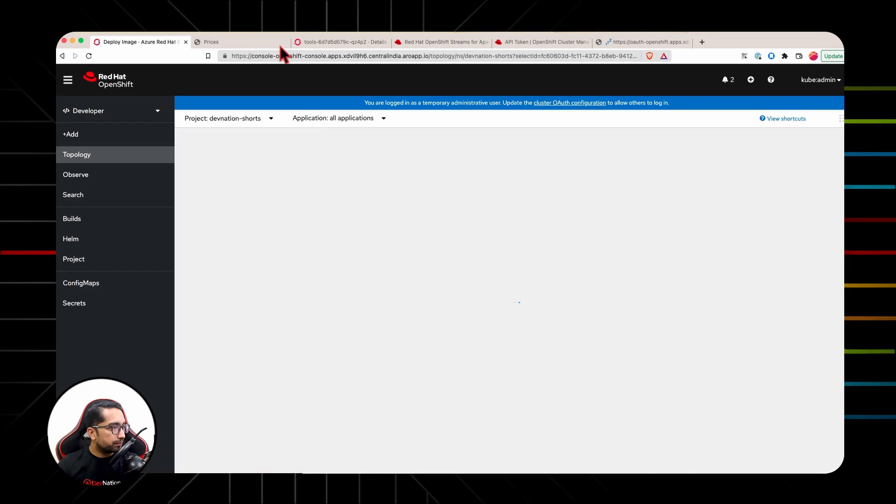
- Check the crashing quickstart pod's logs showing kafka.bootstrap.servers unset, then return to the tools pod
{"action": "left_click", "coordinate": [211, 41]}
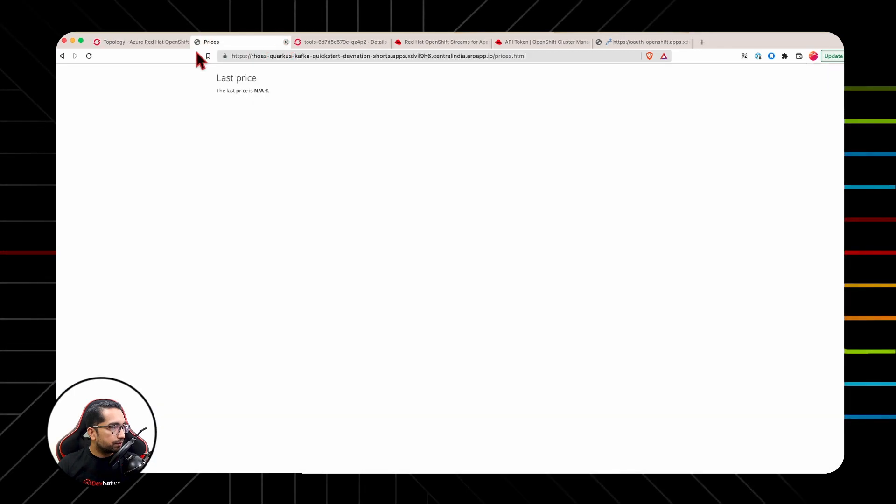
{"action": "left_click", "coordinate": [140, 41]}
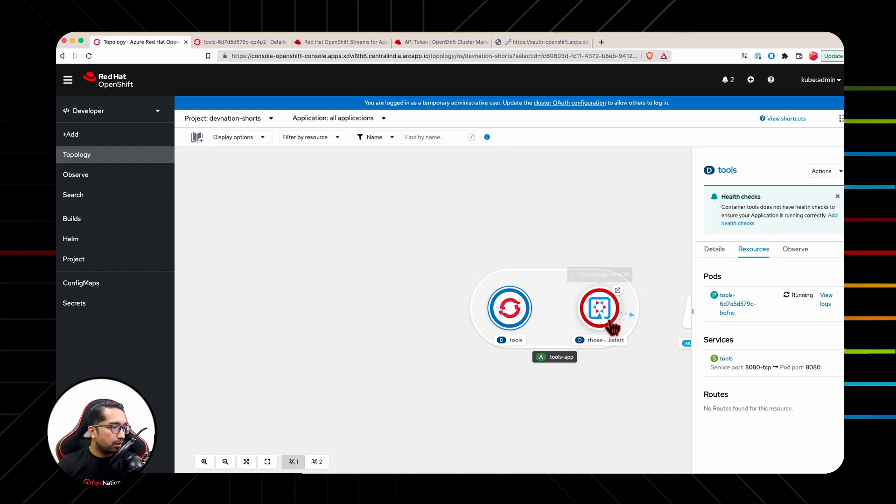
{"action": "left_click", "coordinate": [600, 308]}
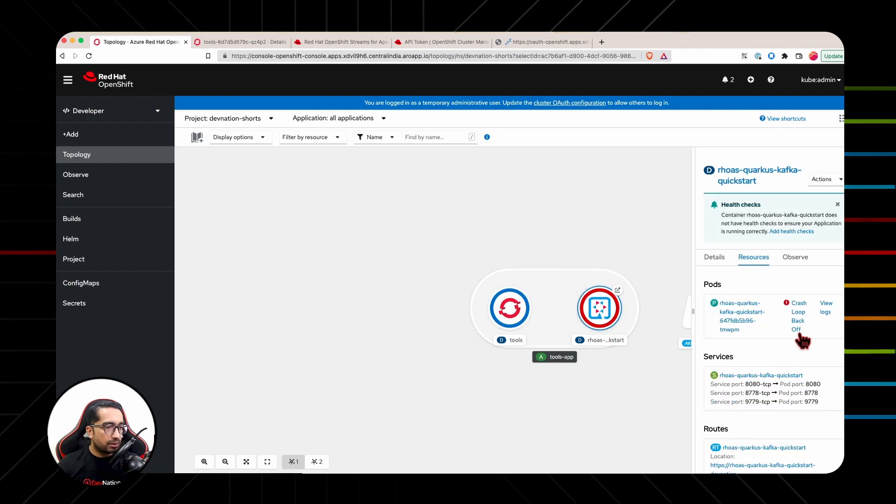
{"action": "left_click", "coordinate": [826, 307]}
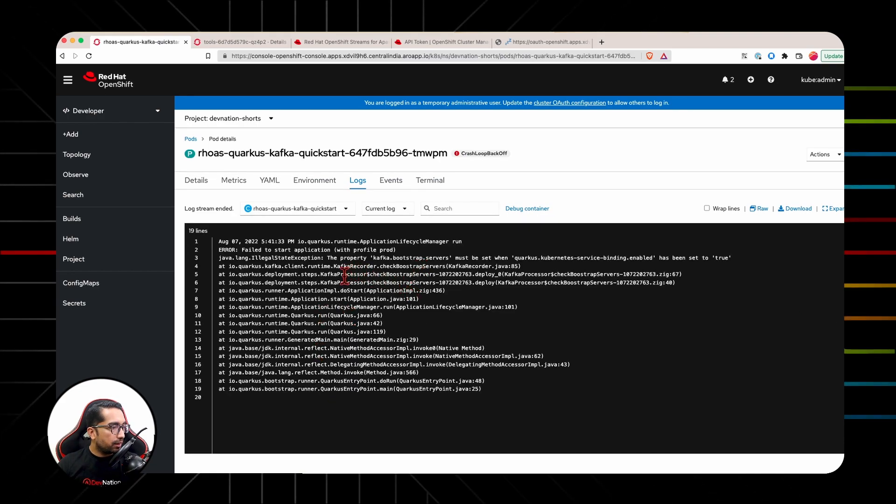
{"action": "mouse_move", "coordinate": [331, 263]}
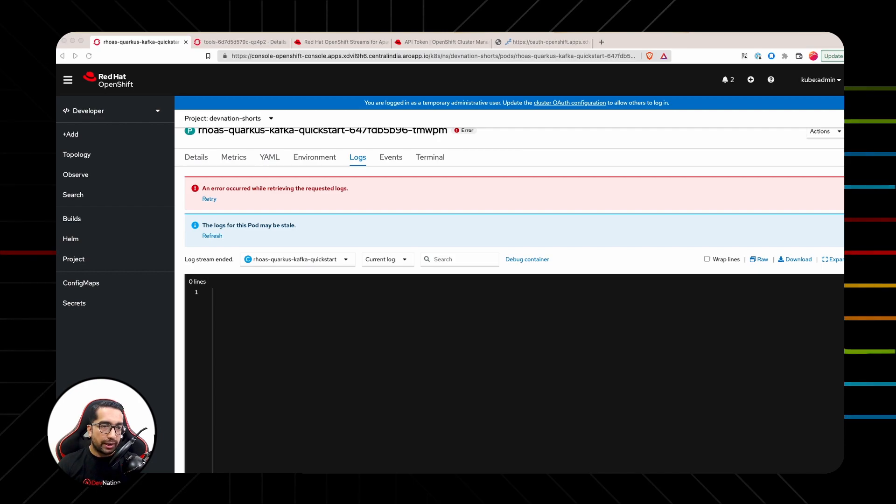
{"action": "mouse_move", "coordinate": [372, 77]}
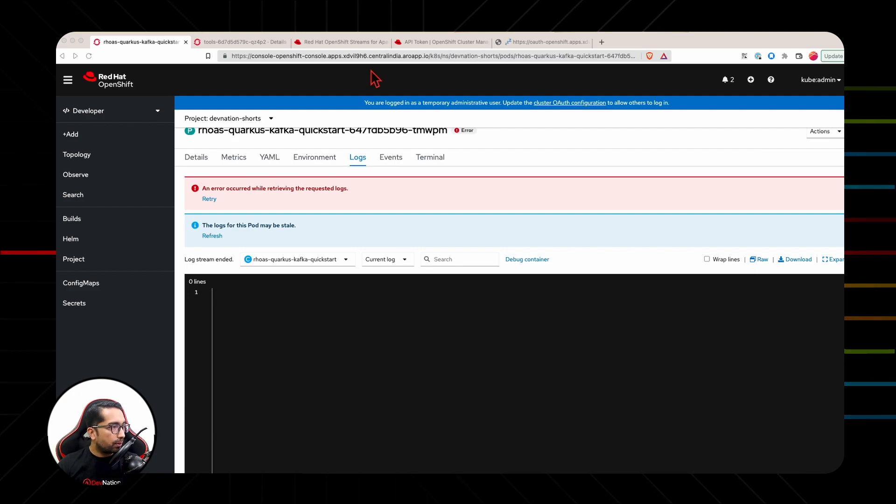
{"action": "left_click", "coordinate": [240, 42]}
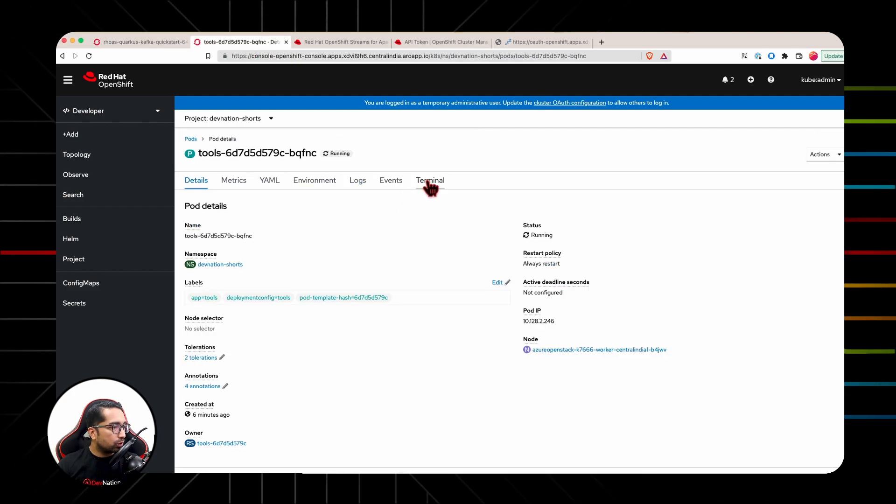
- Run rhoas cluster bind to bind devnation Kafka to the rhoas-quarkus-kafka-quickstart app
{"action": "left_click", "coordinate": [430, 181]}
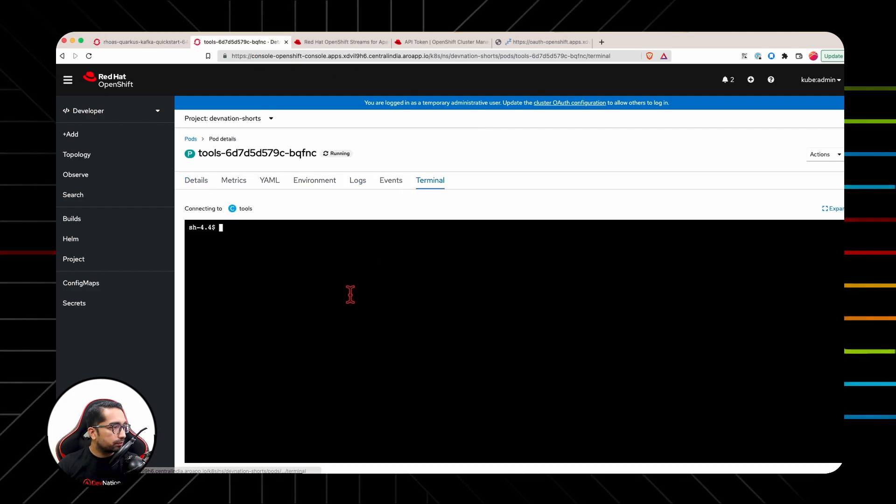
{"action": "type", "text": "rhoas cluster bind"}
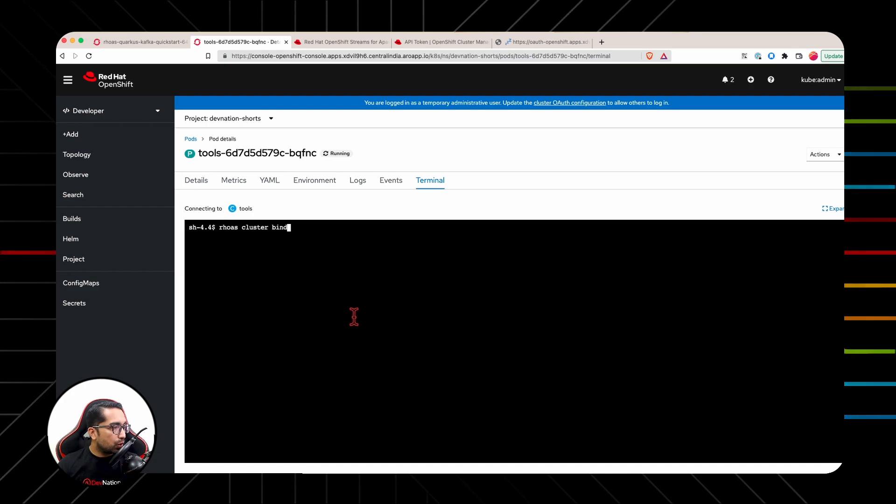
{"action": "key", "text": "Return"}
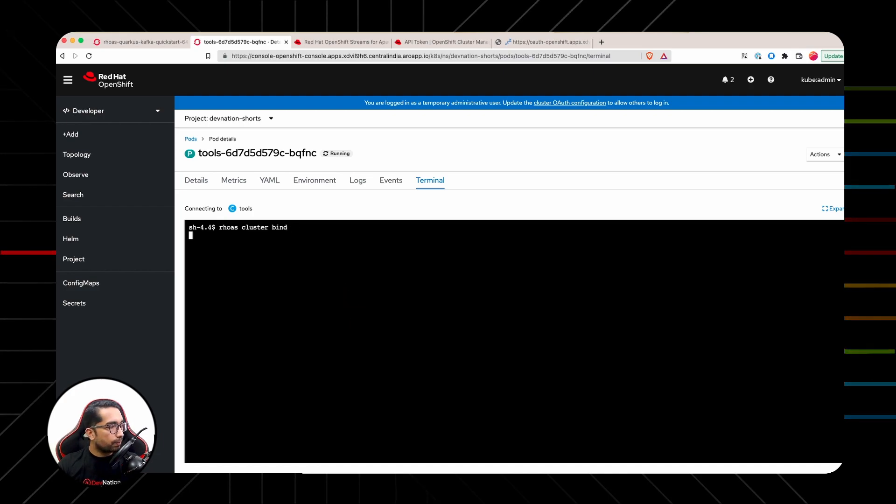
{"action": "key", "text": "Return"}
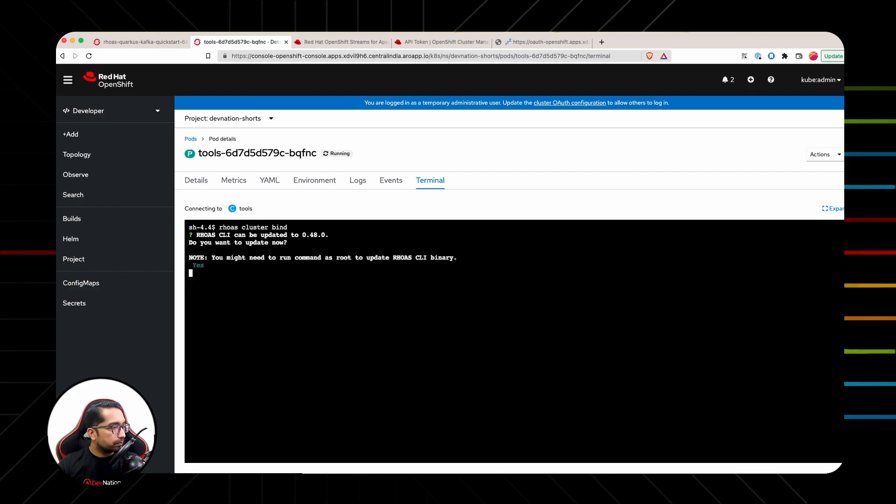
{"action": "key", "text": "Return"}
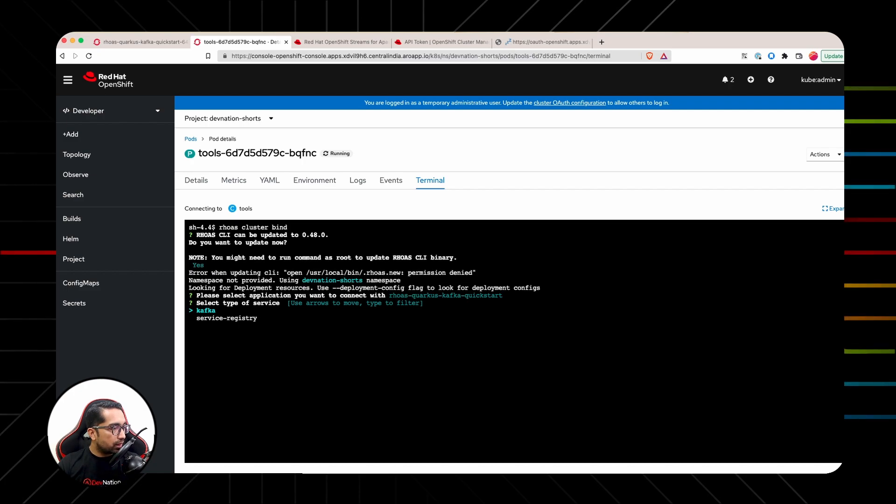
{"action": "key", "text": "Return"}
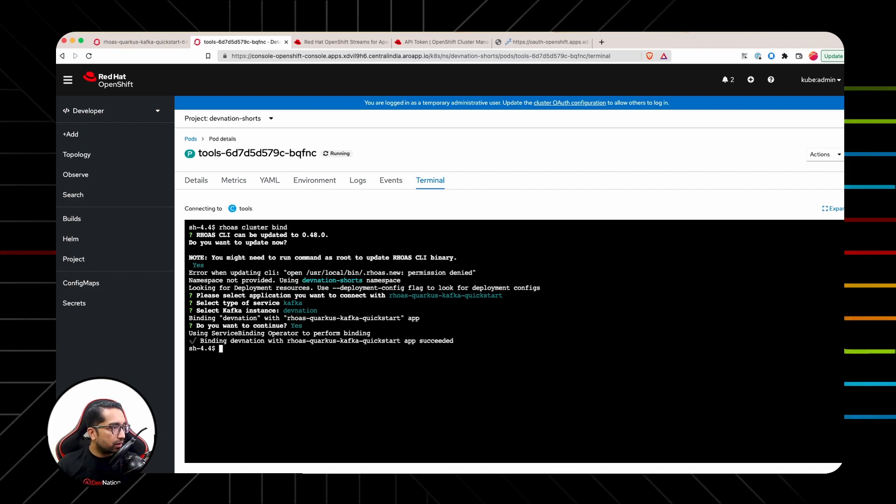
{"action": "left_click", "coordinate": [138, 41]}
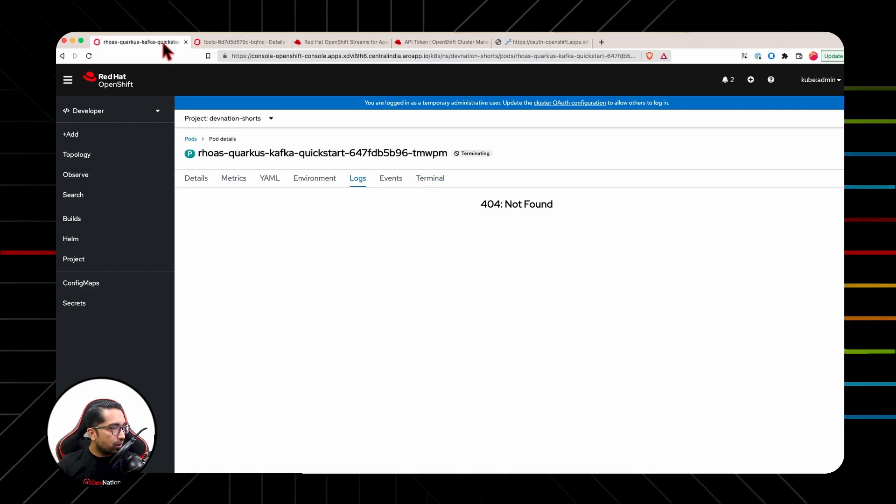
- Open the new quickstart pod's logs to confirm Quarkus started with Kafka connected
{"action": "left_click", "coordinate": [190, 139]}
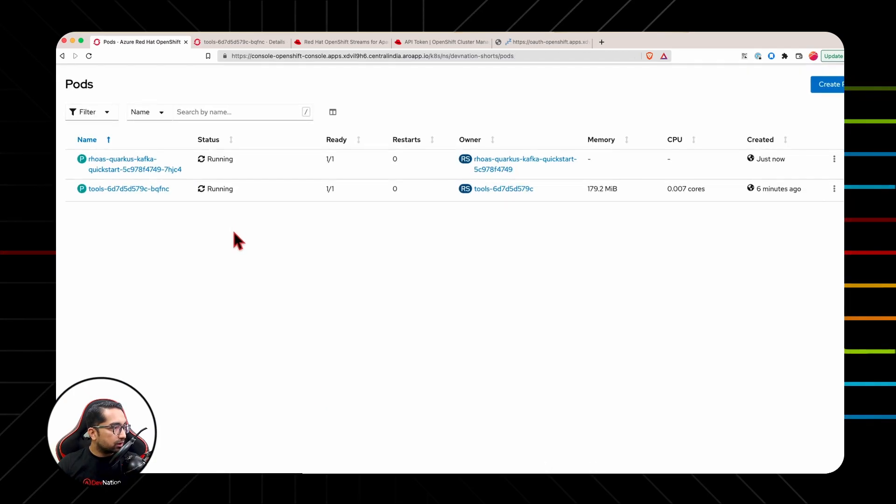
{"action": "left_click", "coordinate": [135, 164]}
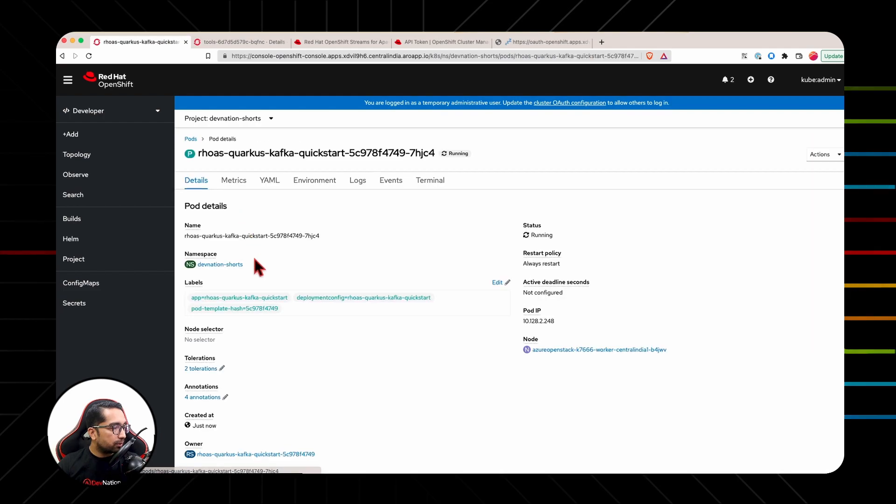
{"action": "left_click", "coordinate": [430, 180]}
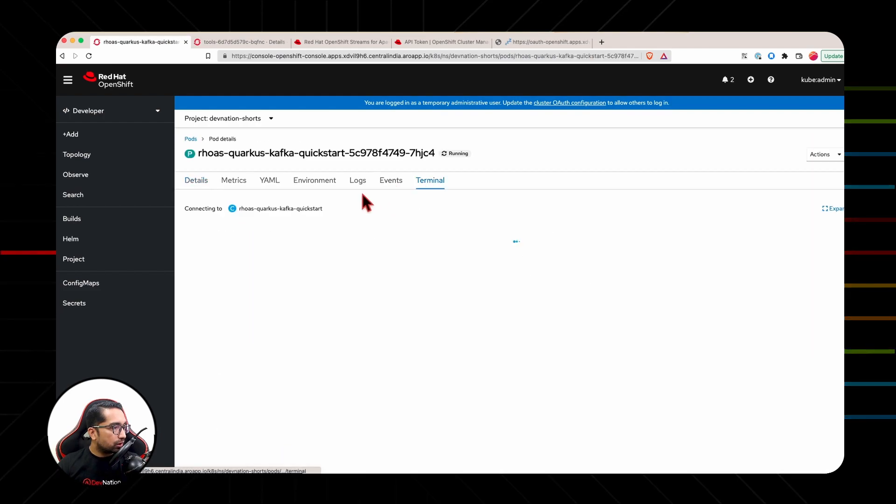
{"action": "left_click", "coordinate": [357, 180]}
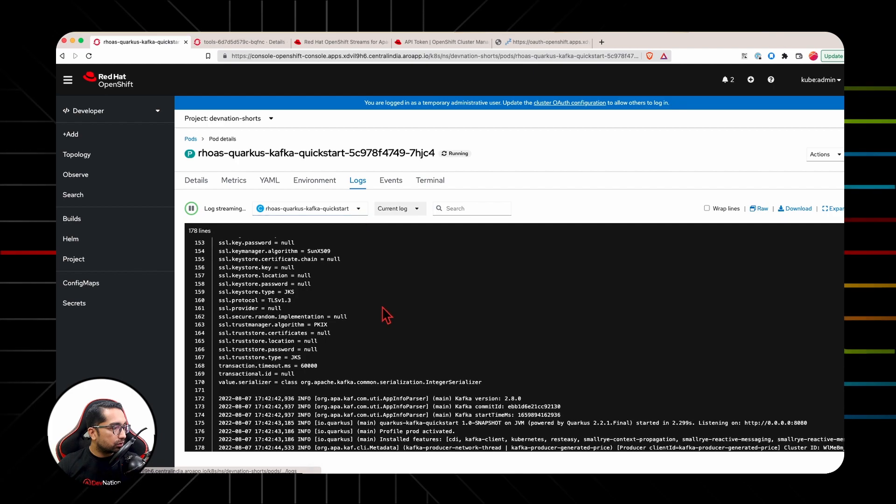
{"action": "mouse_move", "coordinate": [388, 316]}
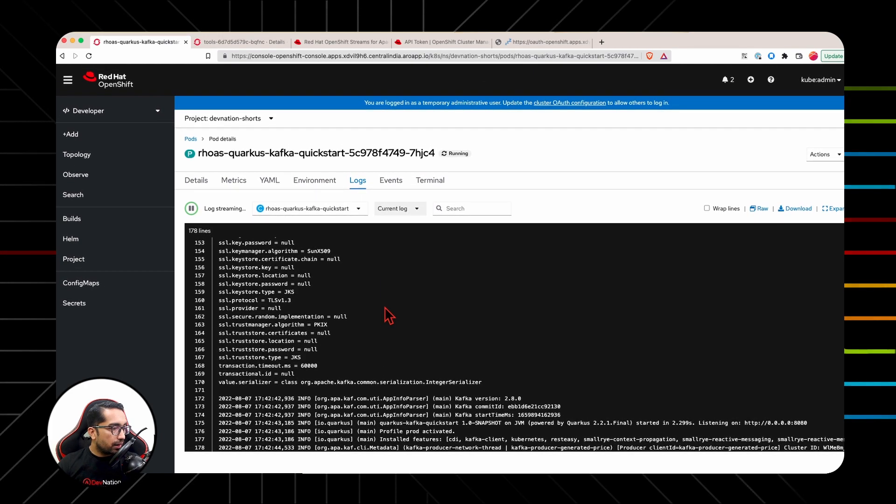
{"action": "mouse_move", "coordinate": [609, 426]}
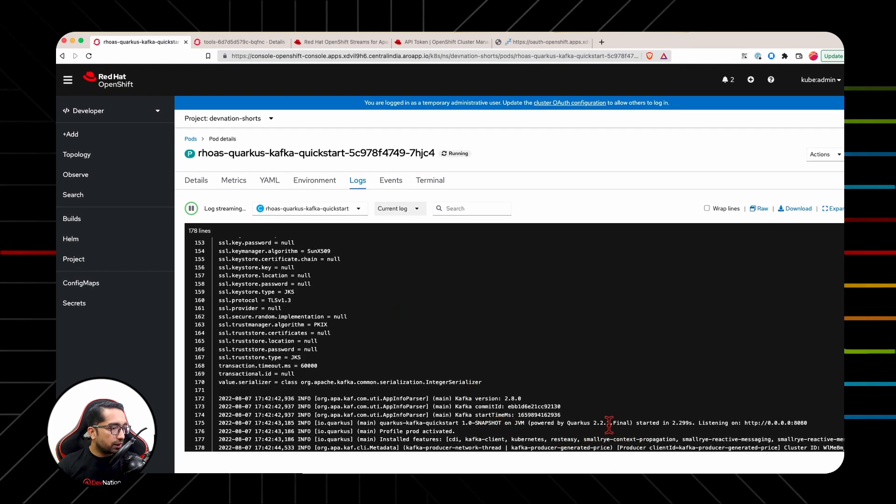
{"action": "mouse_move", "coordinate": [76, 174]}
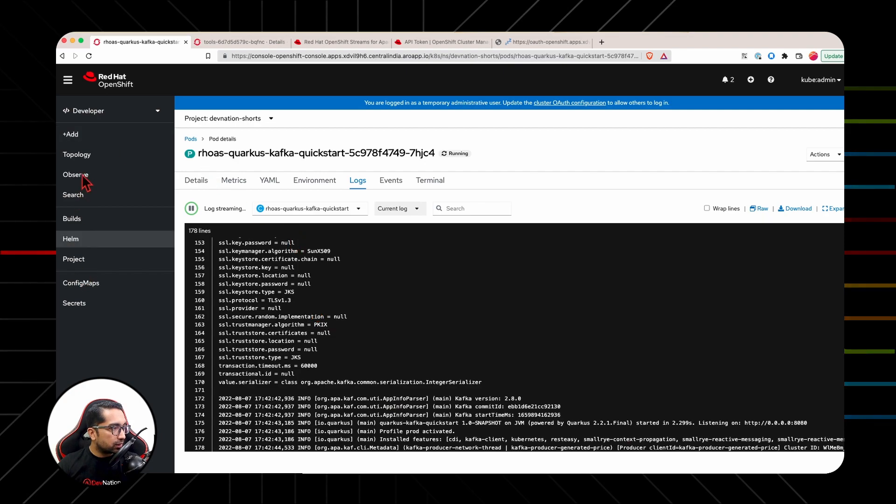
{"action": "left_click", "coordinate": [77, 155]}
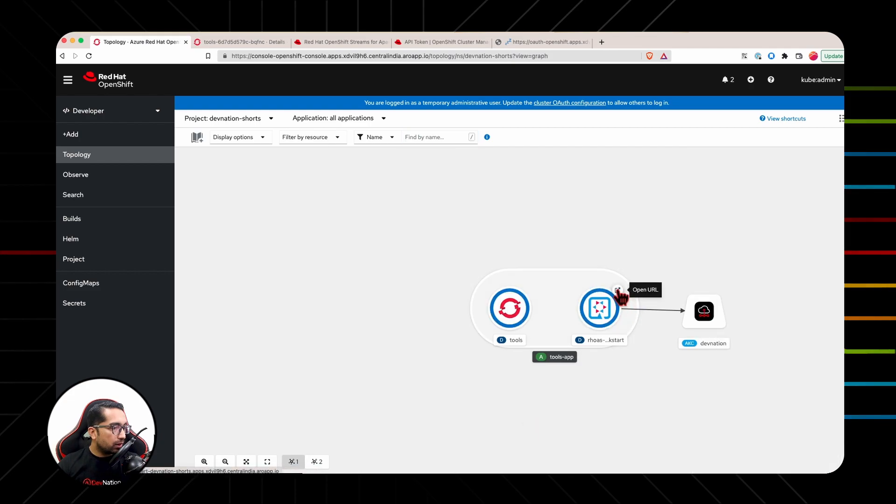
{"action": "mouse_move", "coordinate": [621, 294]}
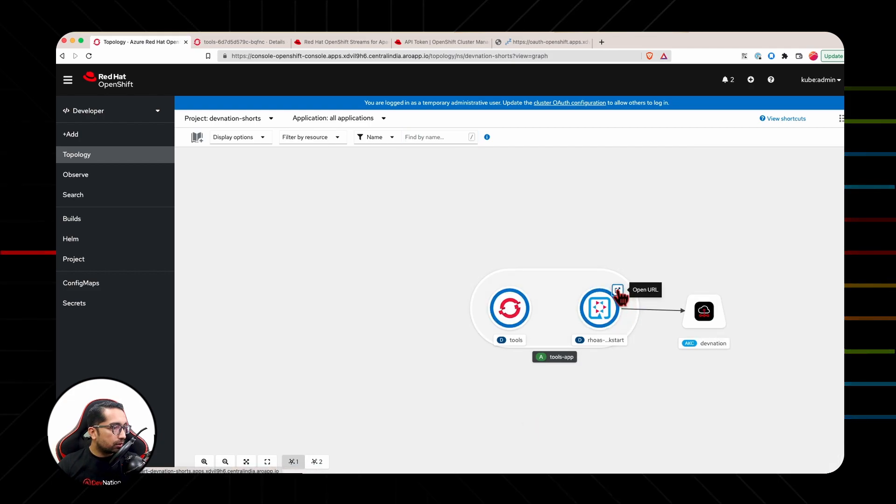
- Open the quickstart app's route and go to its prices.html page
{"action": "left_click", "coordinate": [618, 290]}
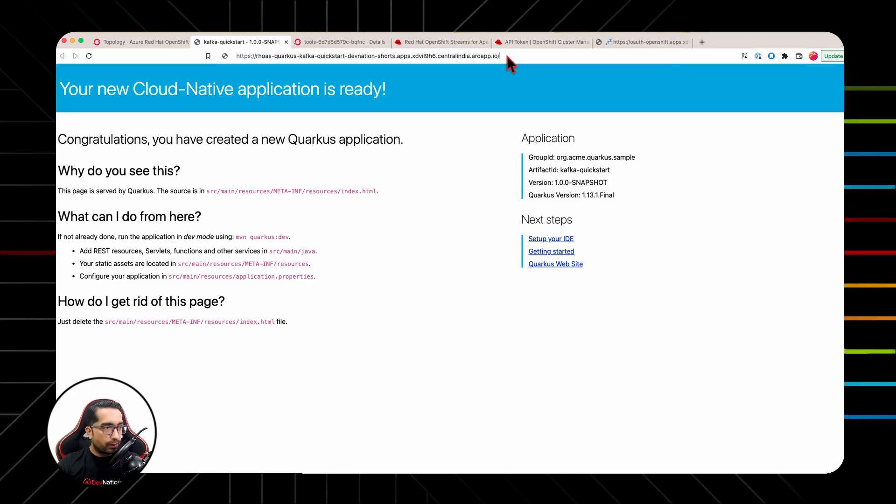
{"action": "type", "text": "prices.html"}
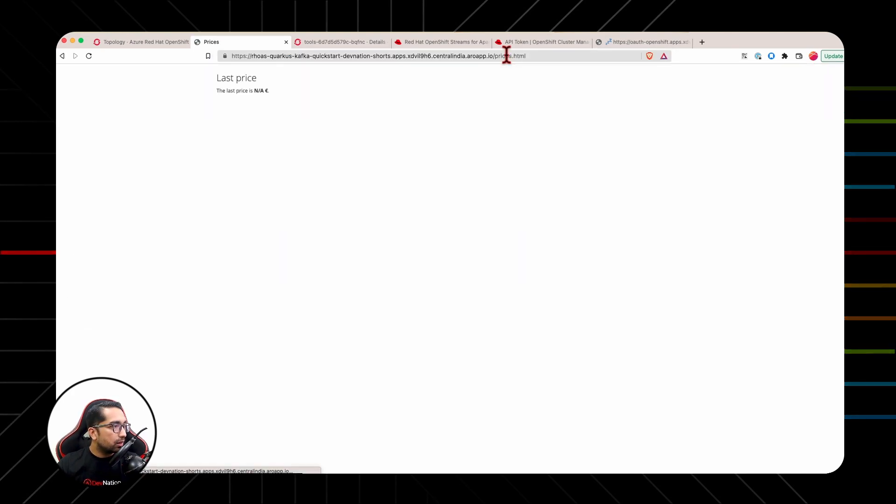
{"action": "mouse_move", "coordinate": [252, 196]}
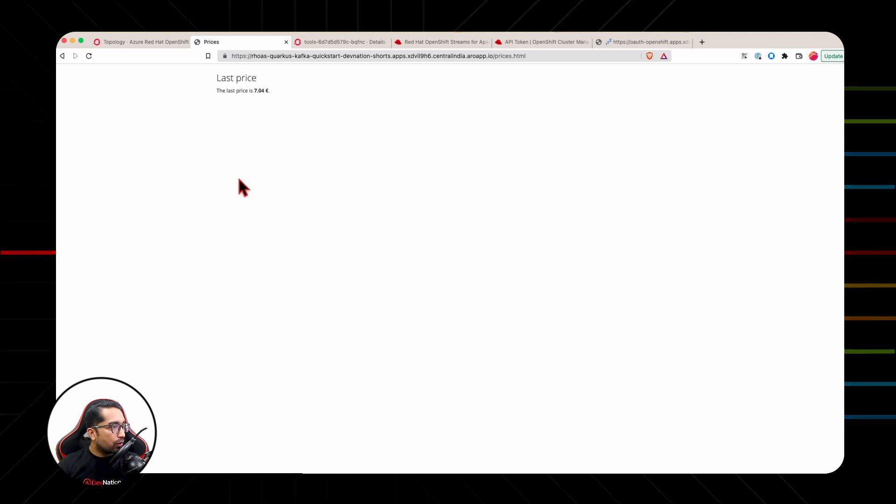
{"action": "mouse_move", "coordinate": [263, 100]}
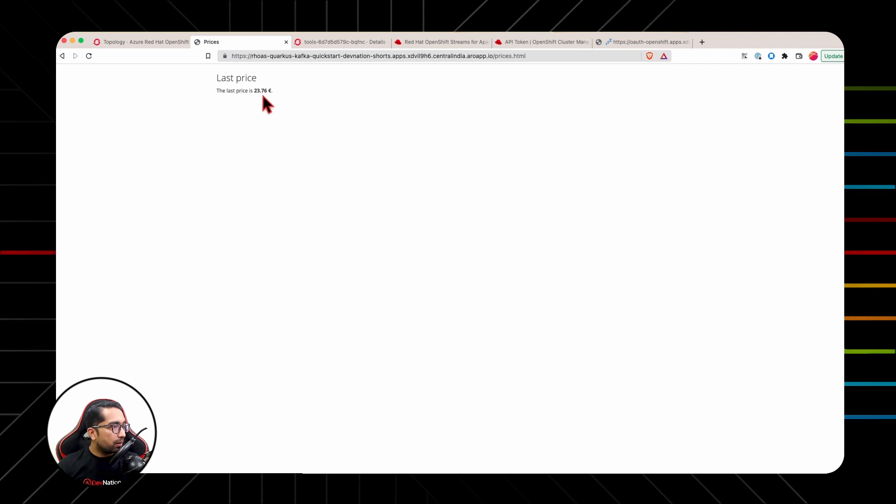
{"action": "mouse_move", "coordinate": [261, 106]}
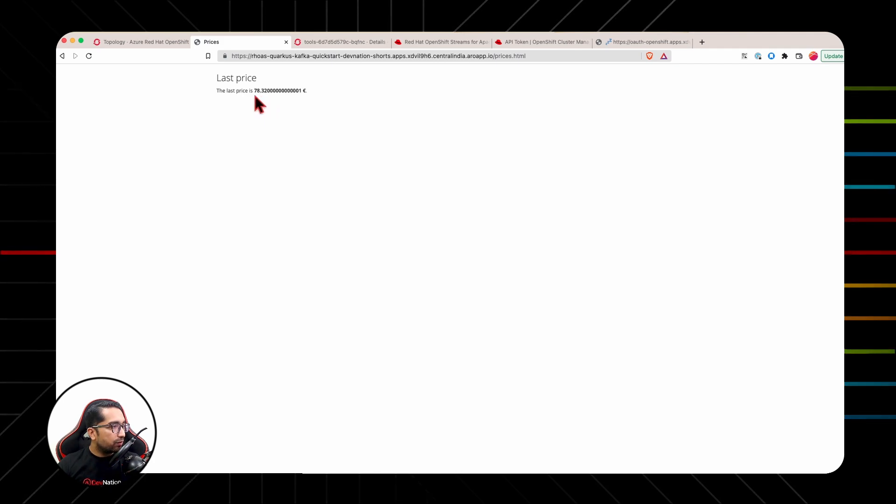
{"action": "mouse_move", "coordinate": [269, 106]}
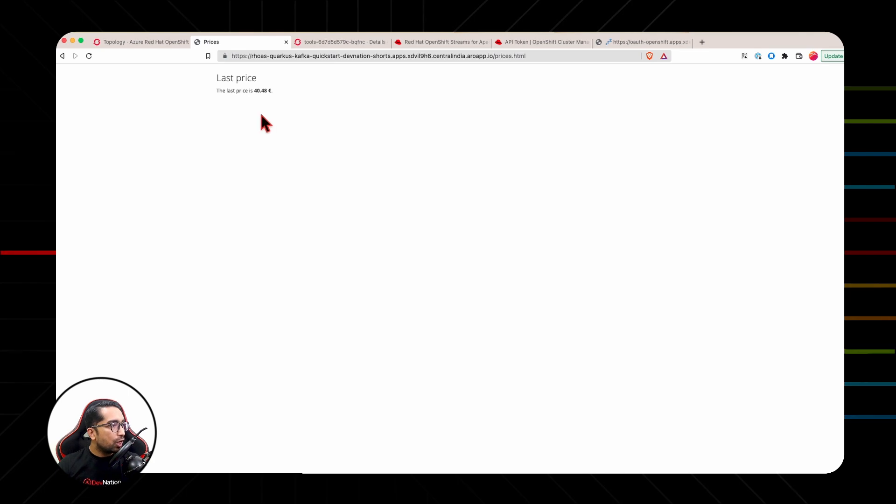
{"action": "mouse_move", "coordinate": [266, 109]}
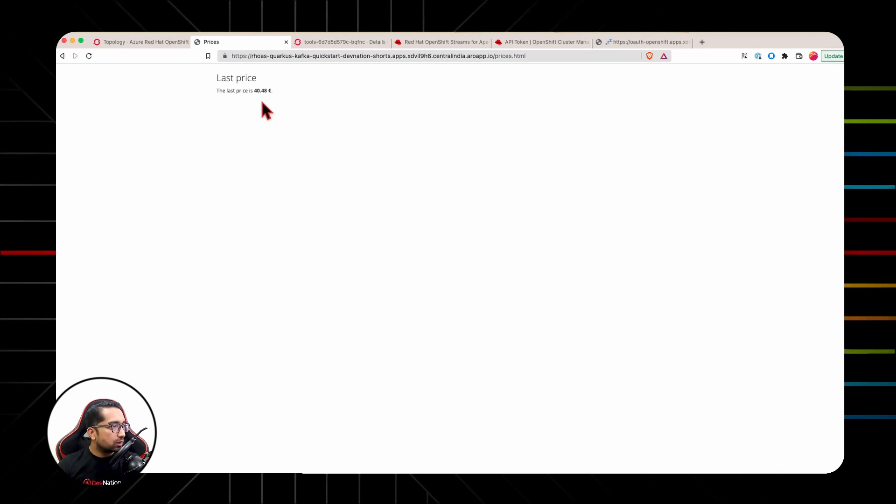